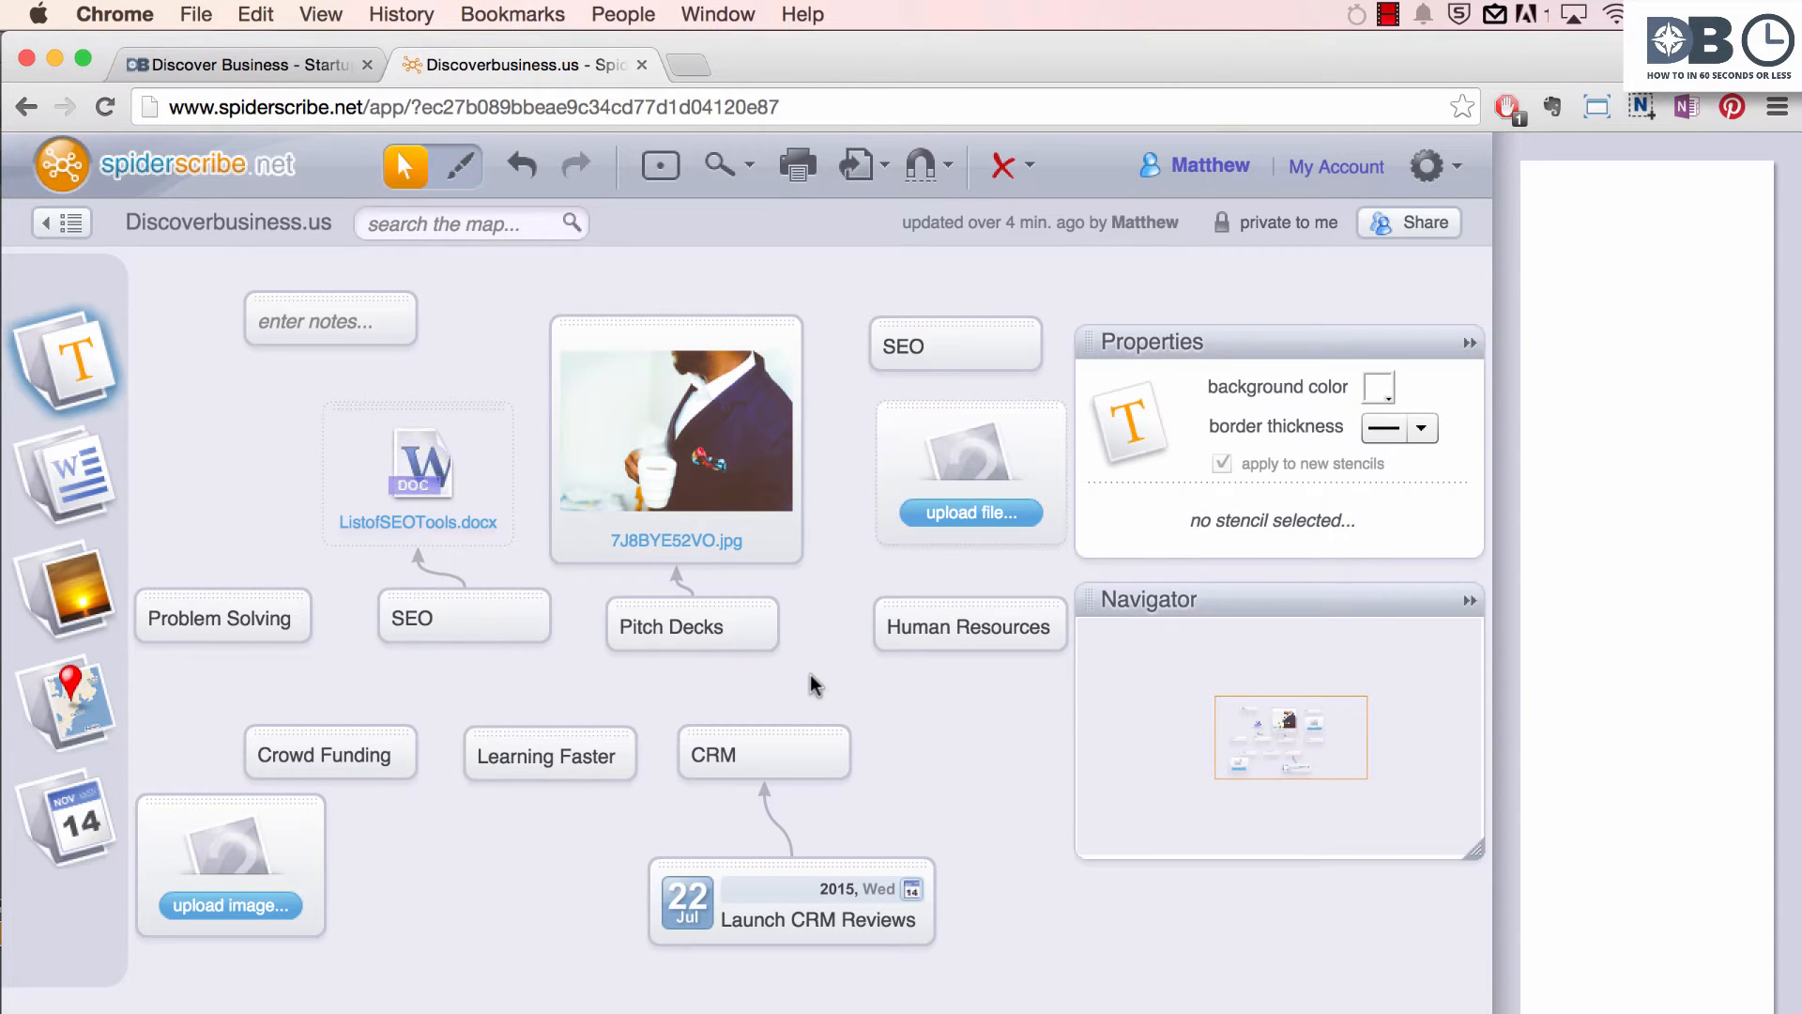
mouse_move(524, 842)
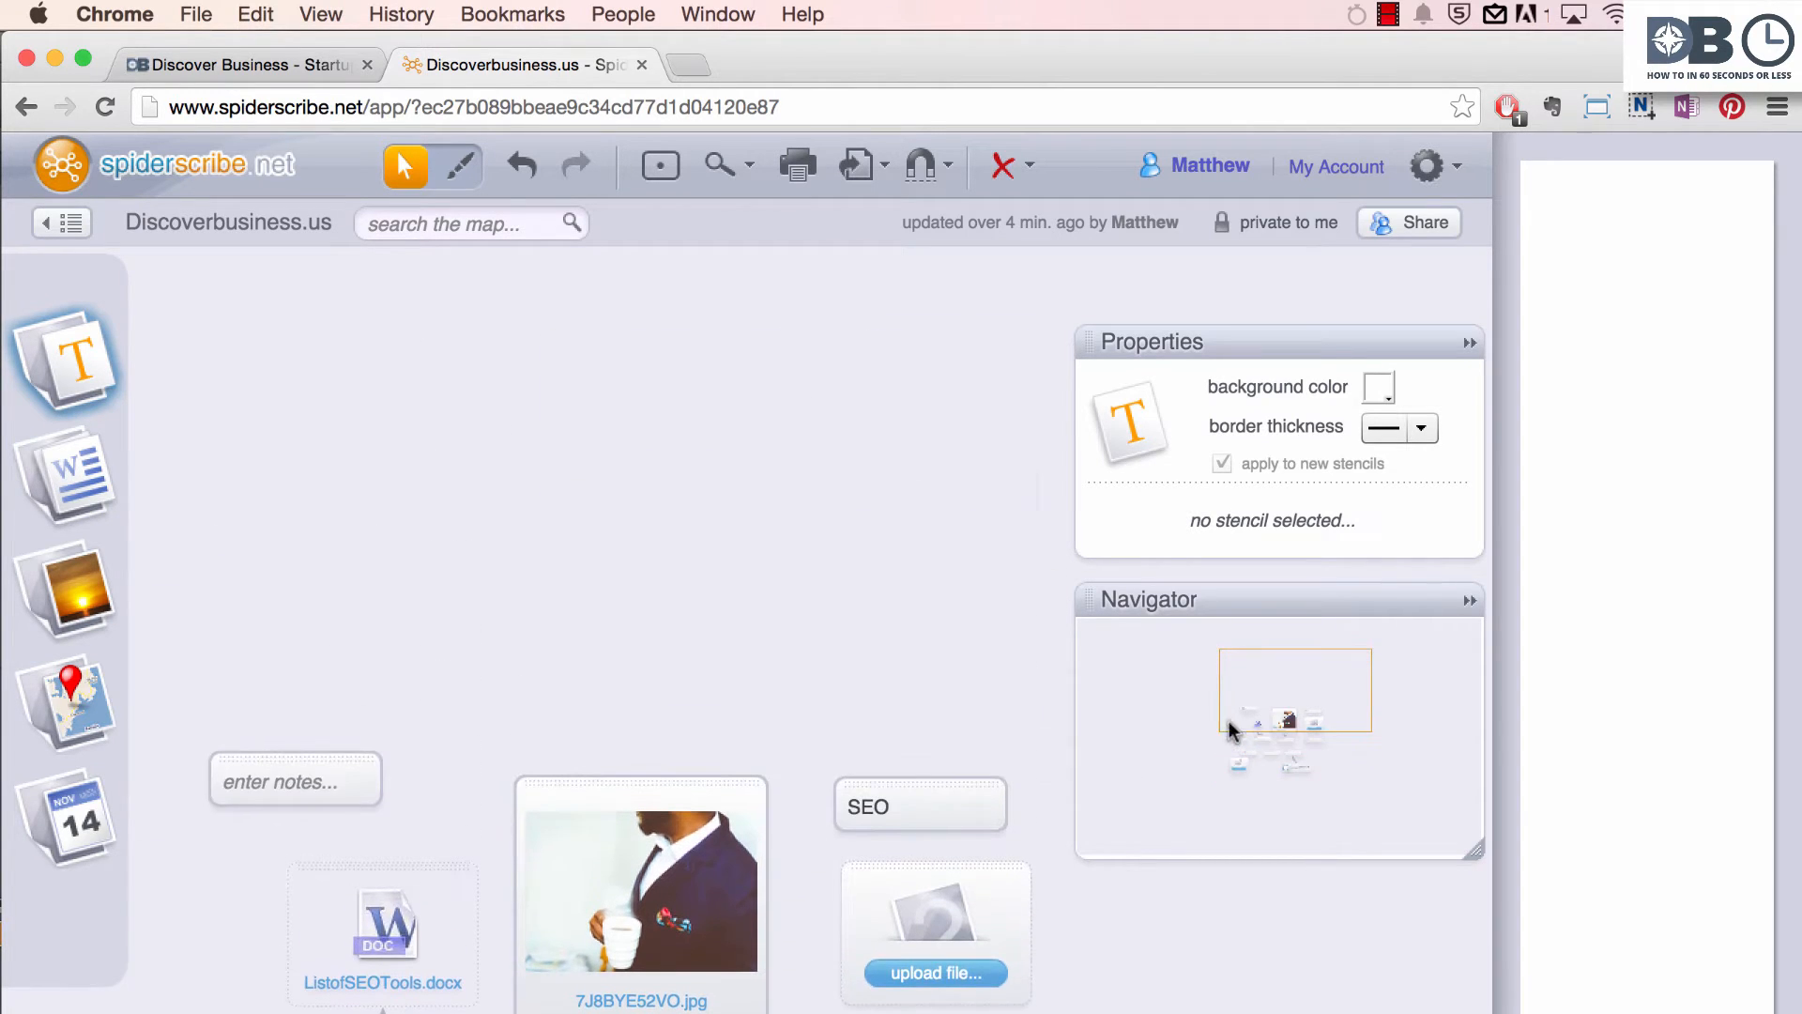
mouse_move(65, 380)
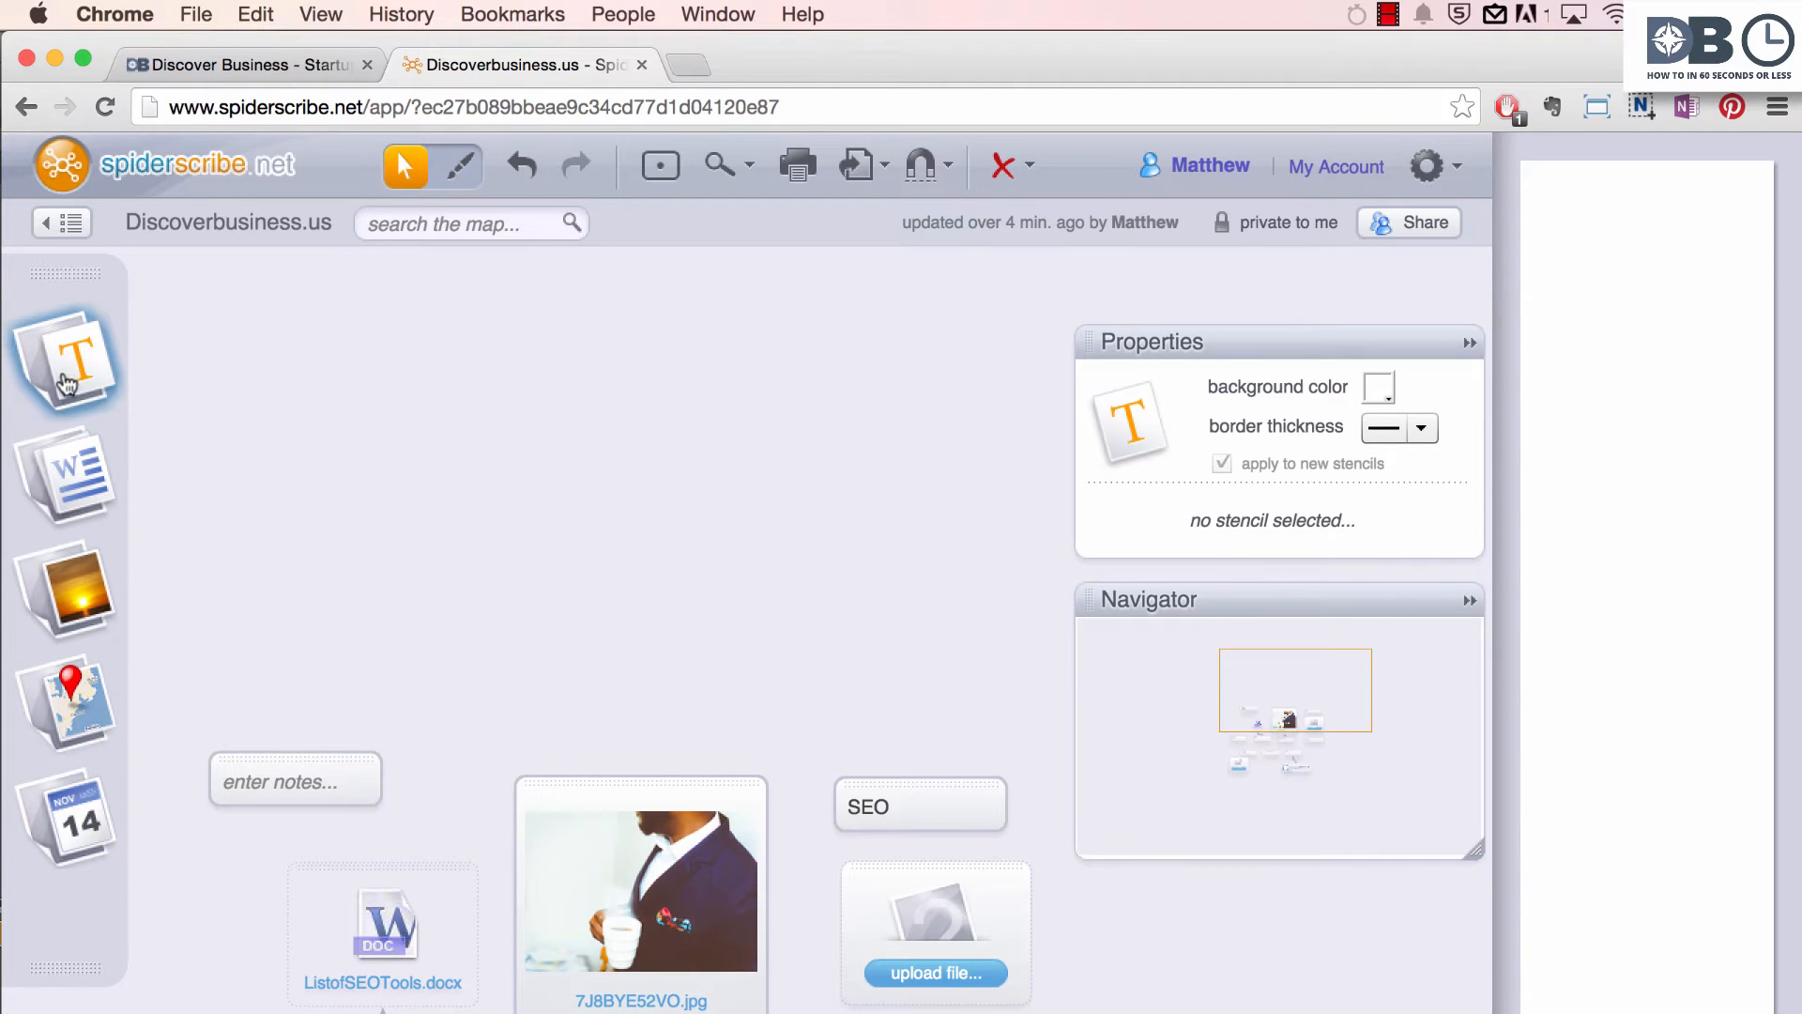
- Place a text stencil in the empty upper area and enter 'SEO'
left_click_drag(65, 362, 388, 379)
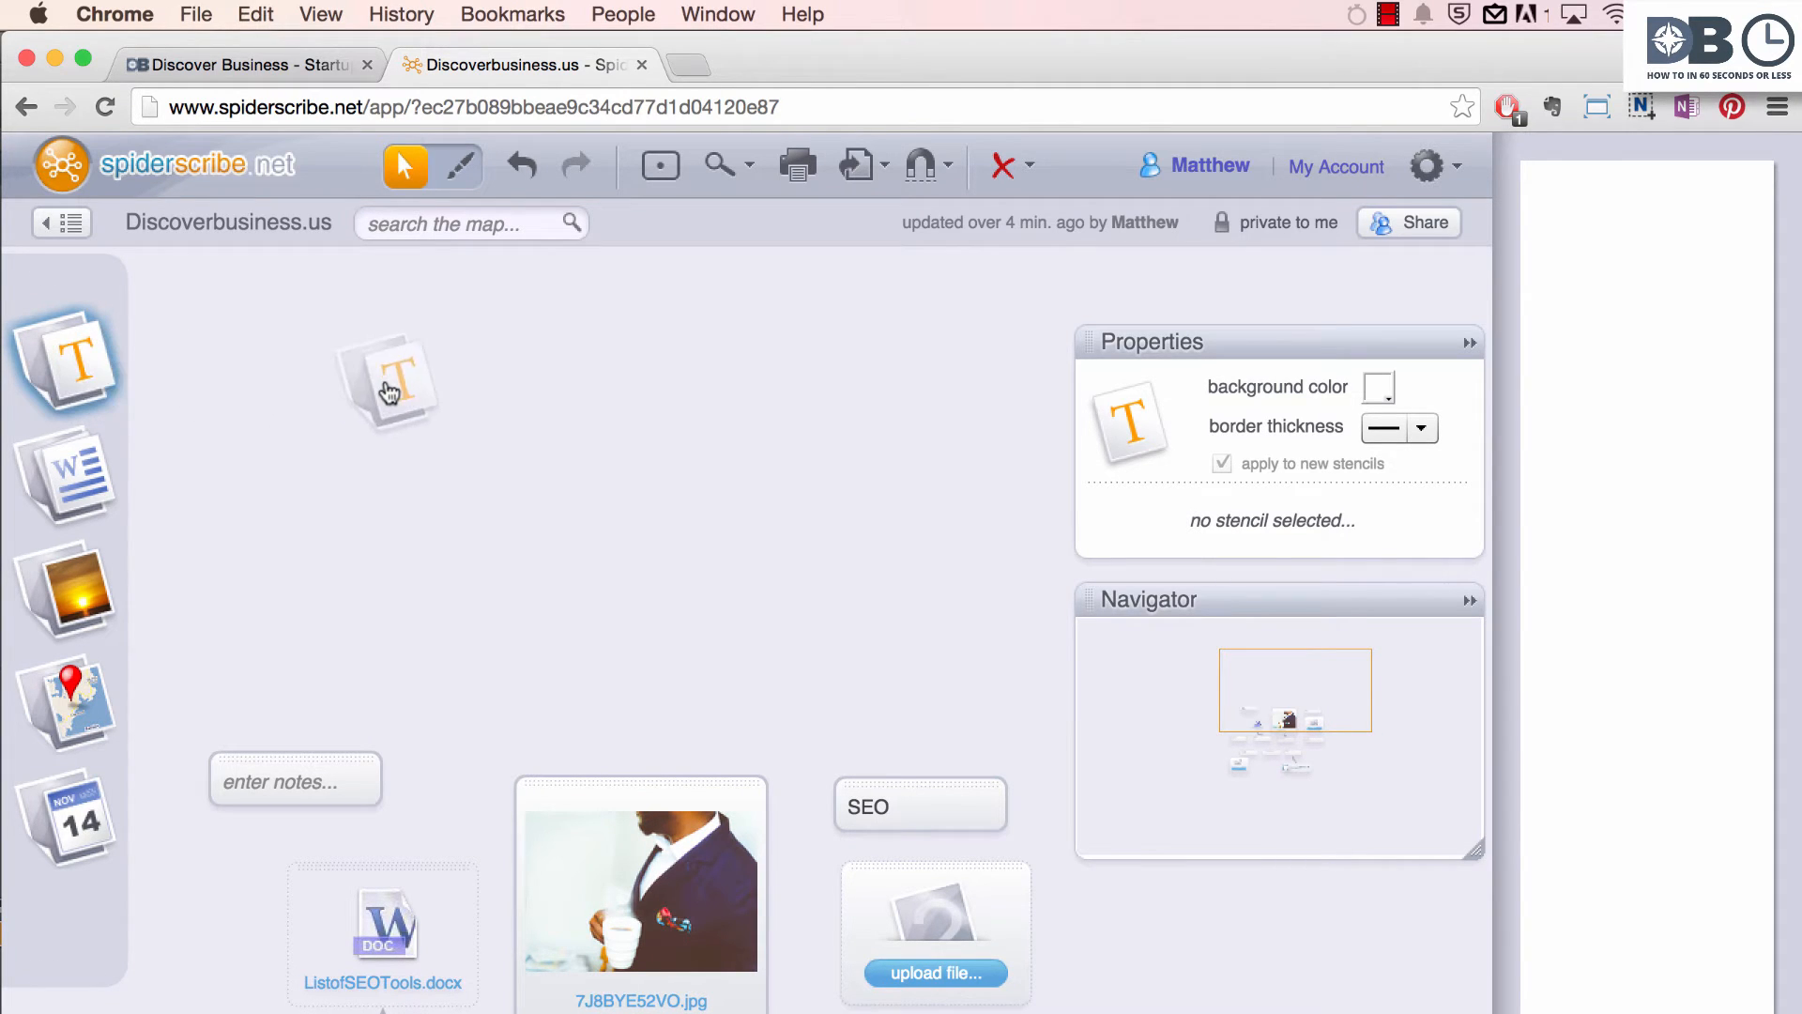
left_click(387, 379)
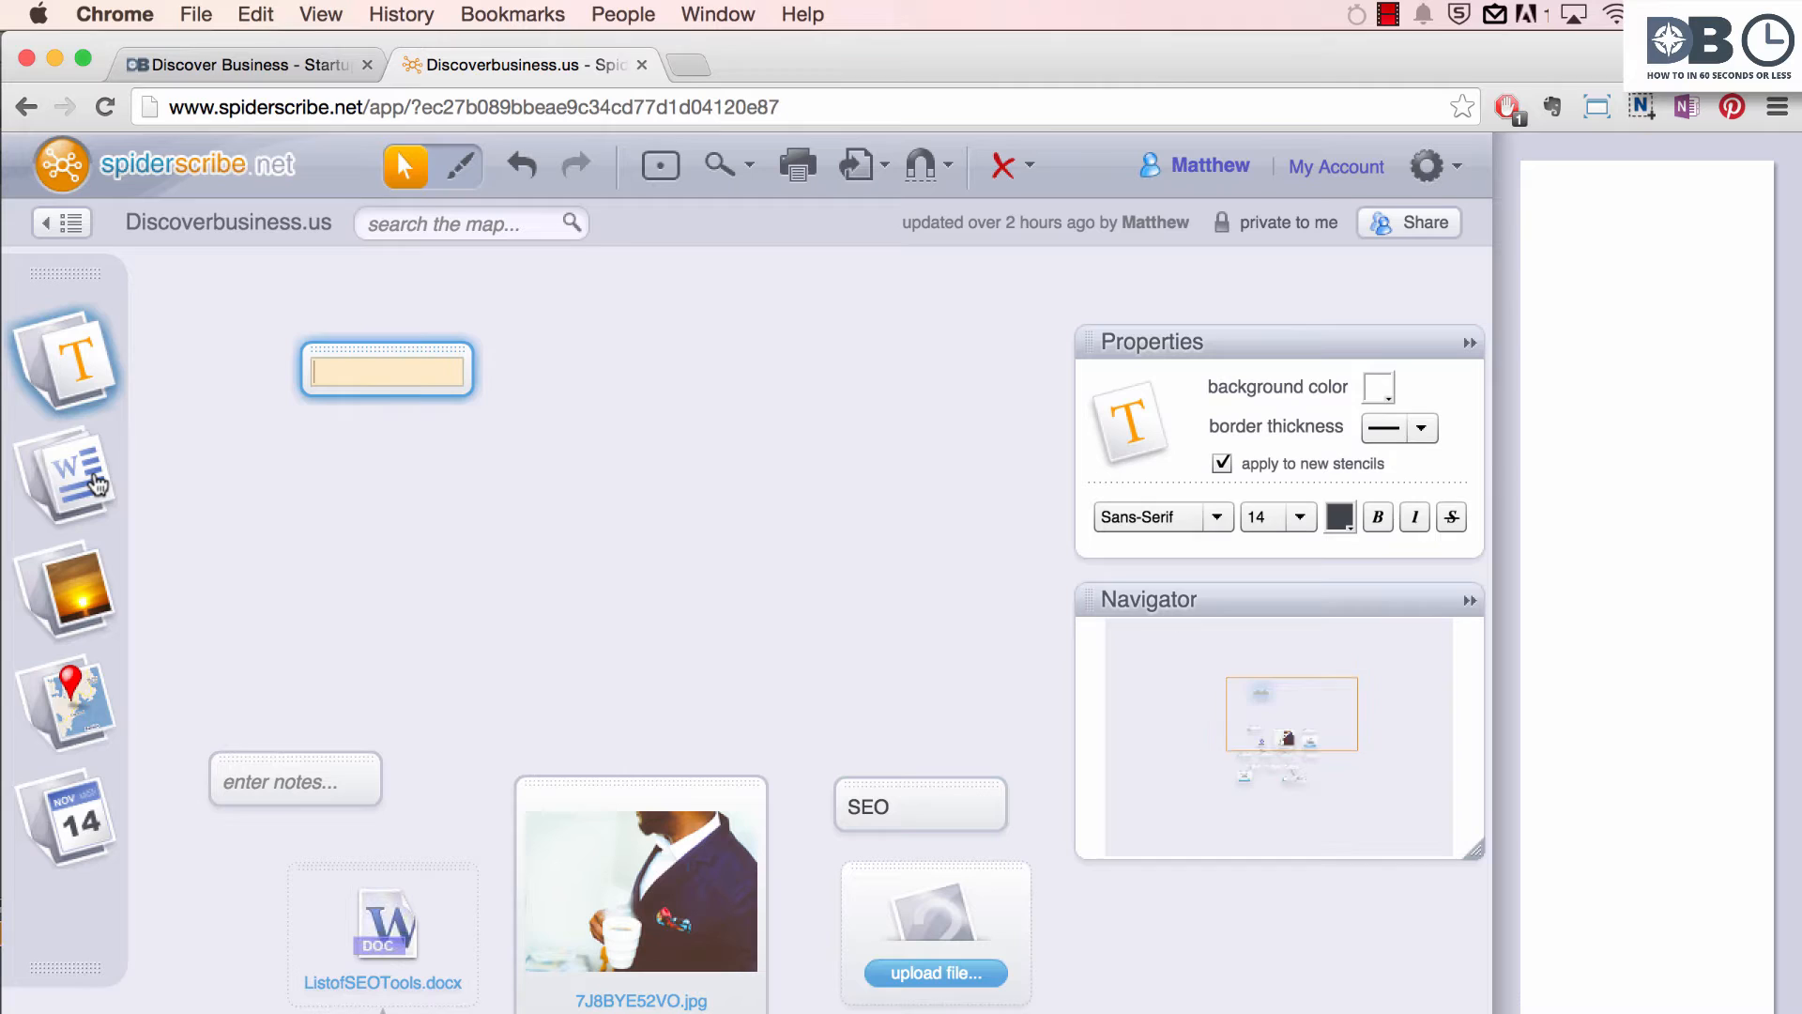
type("SEO")
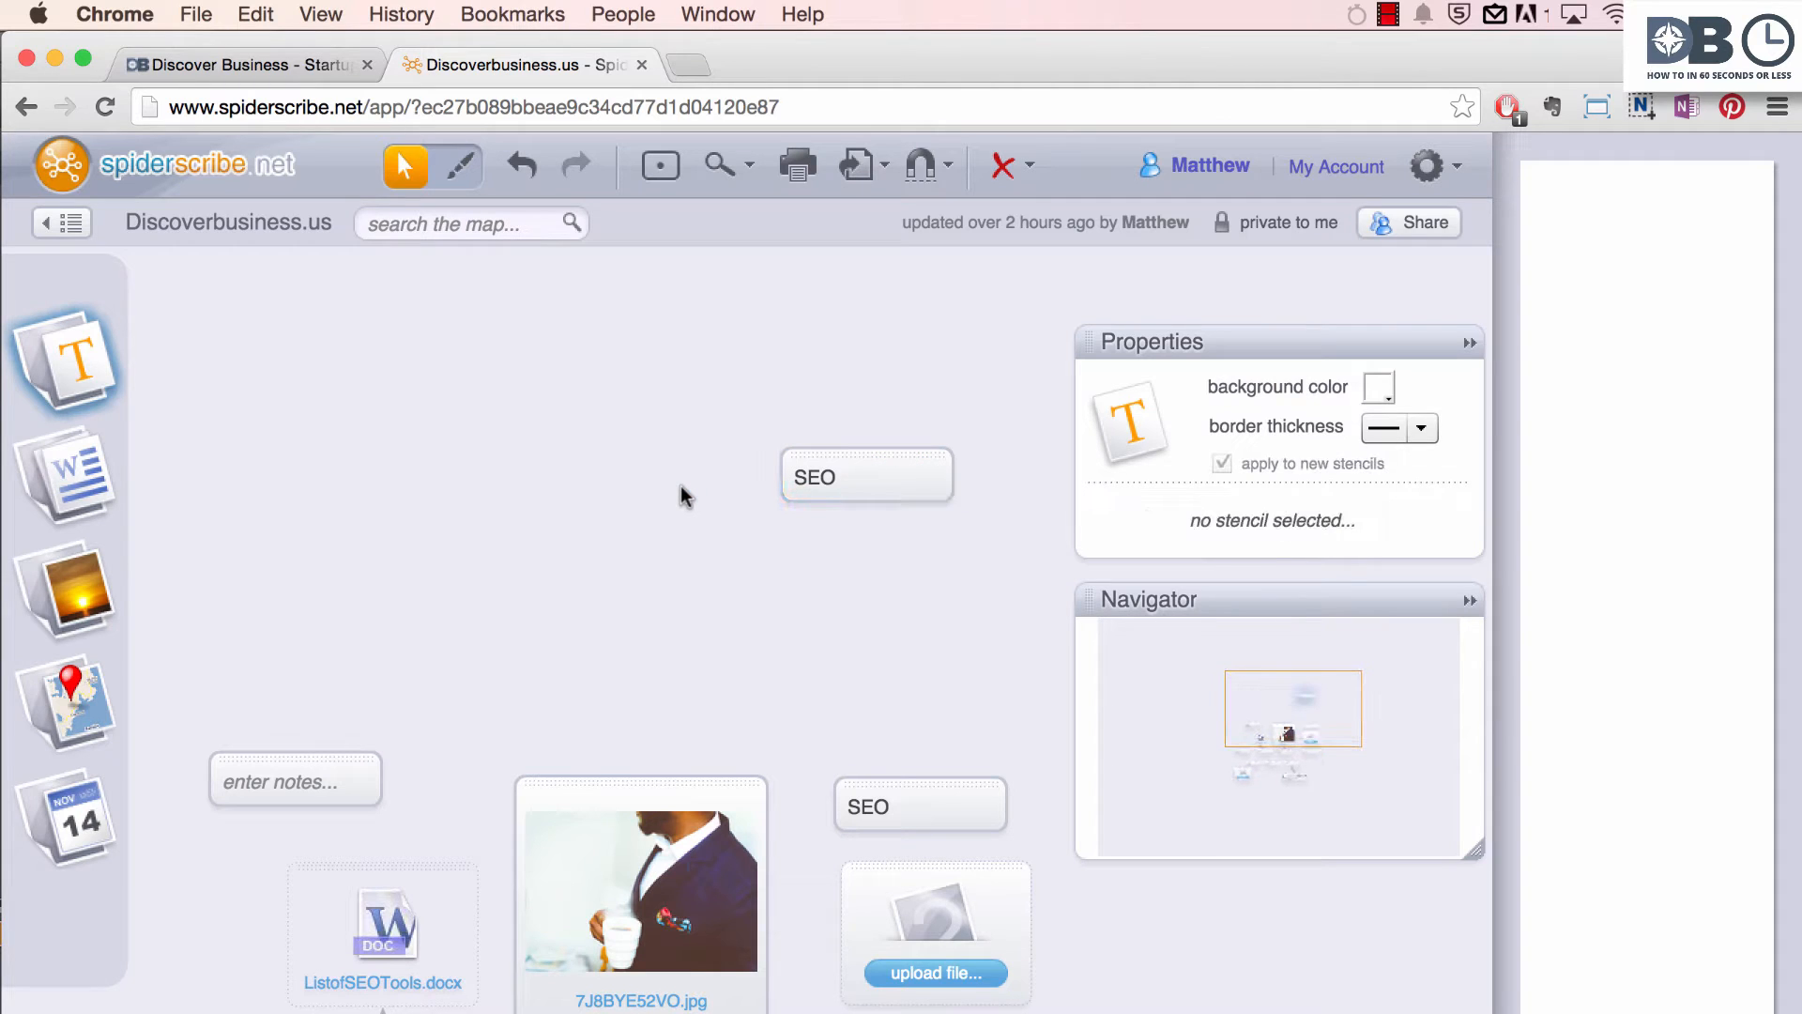
mouse_move(856, 542)
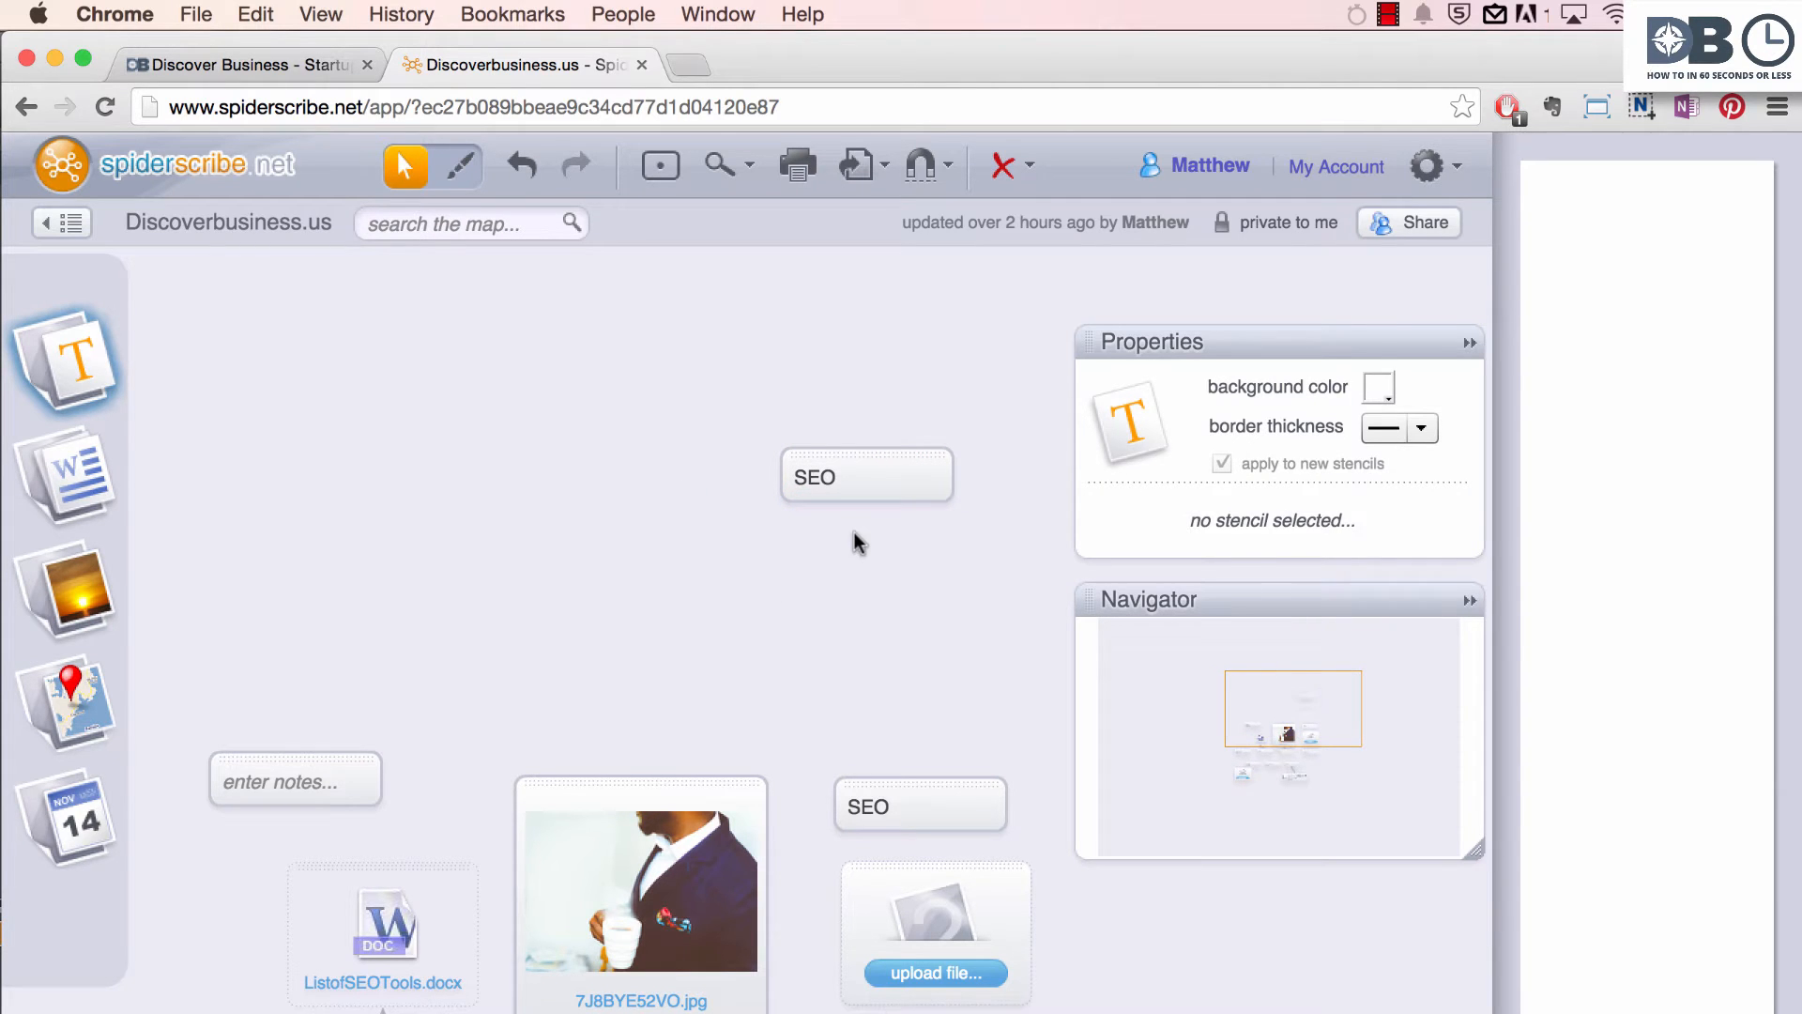
- Select the SEO stencil to link it to the 7J8BYE52VO.jpg image stencil
left_click(865, 475)
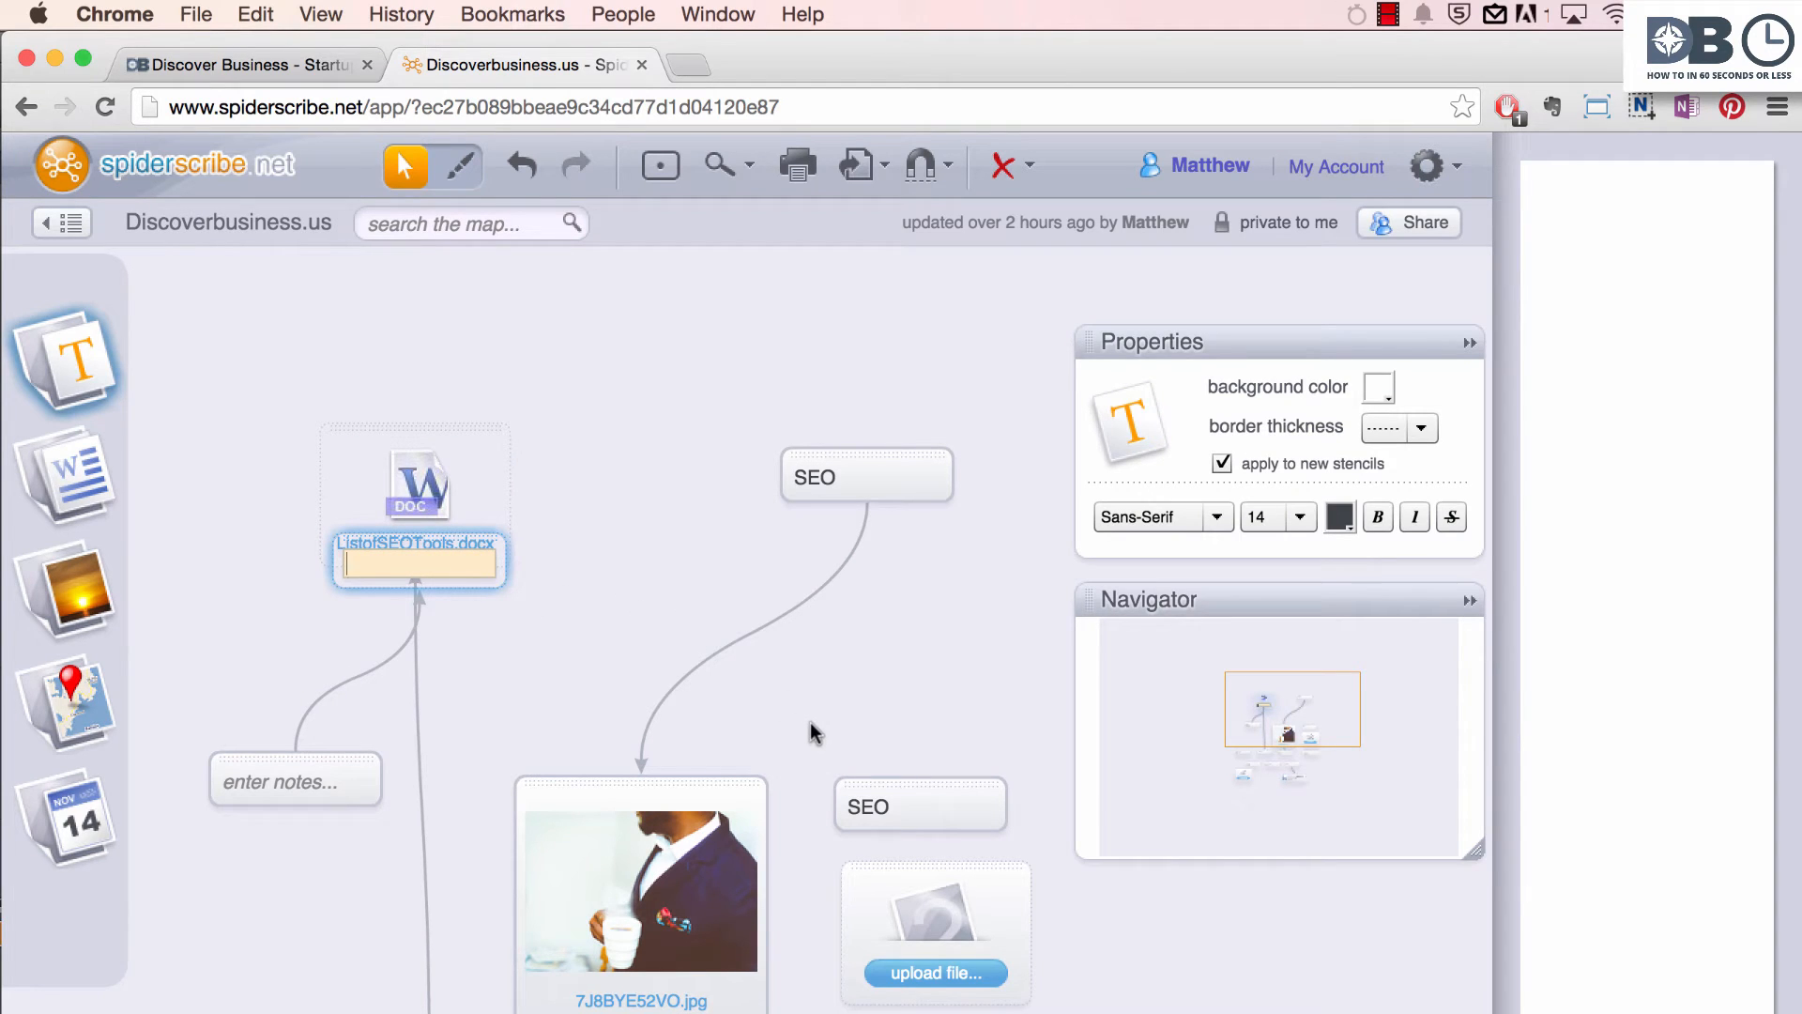
mouse_move(845, 711)
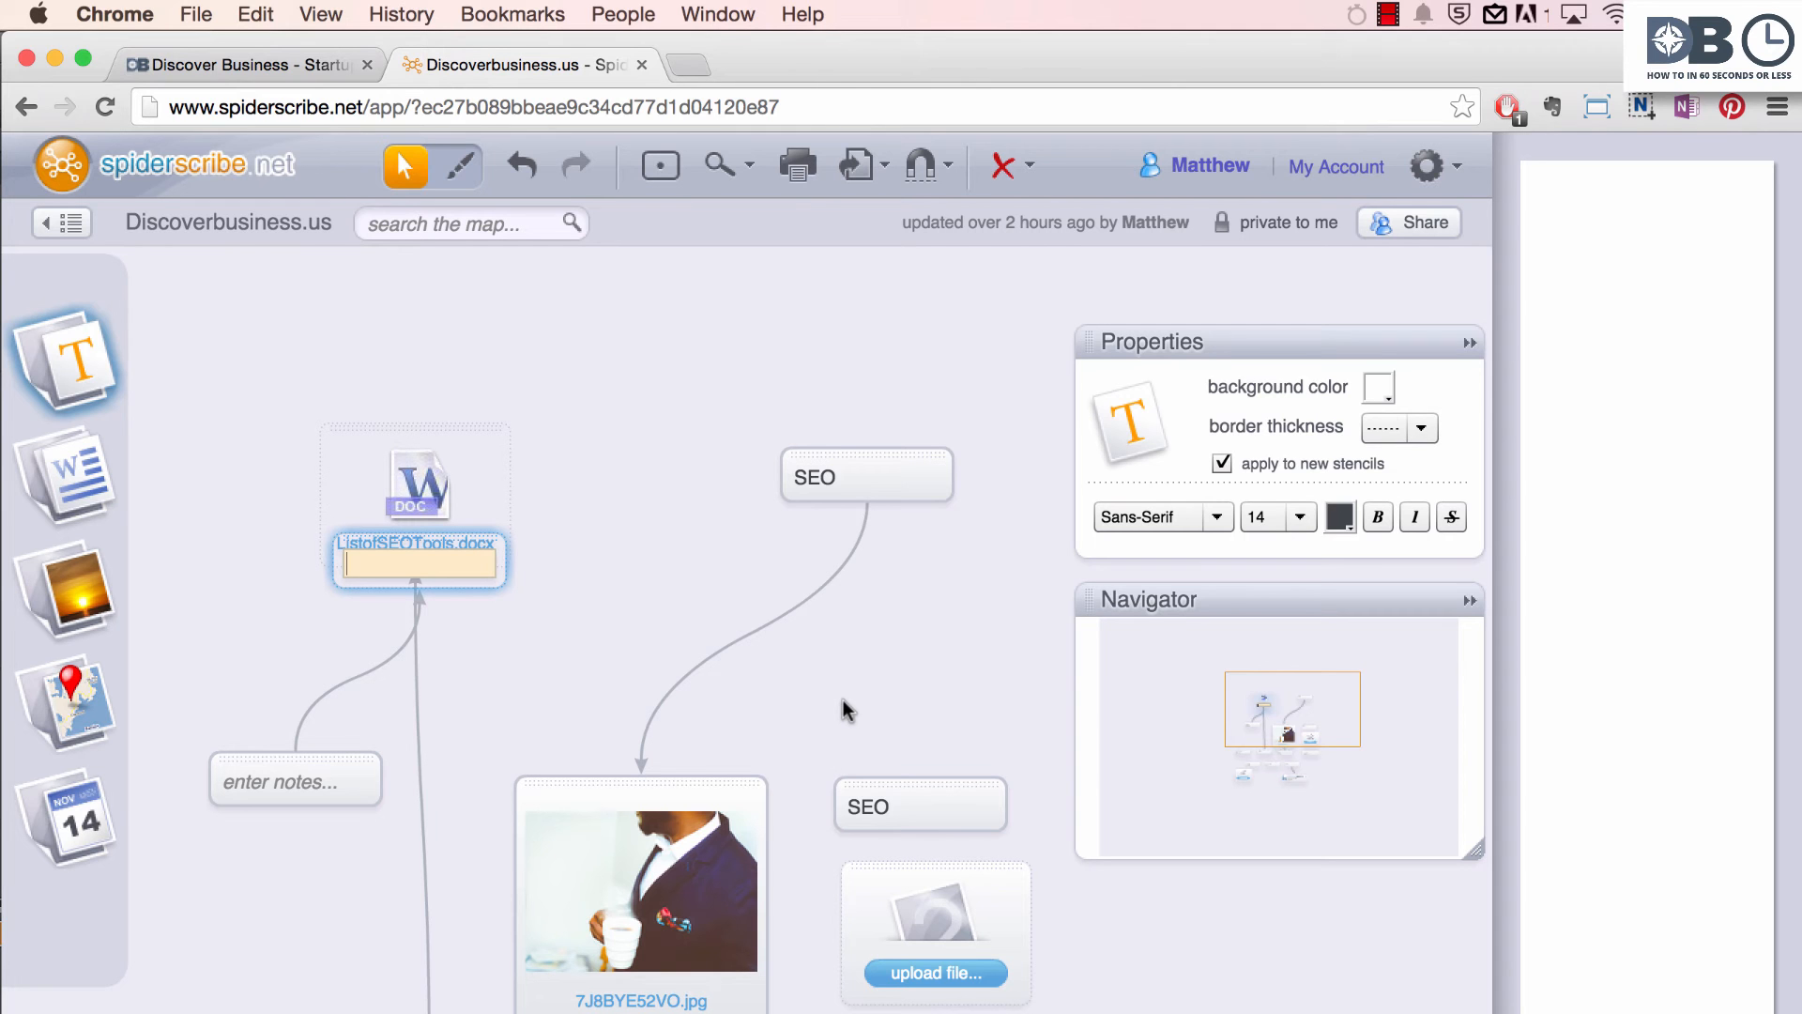
- Scroll the map and open the Discoverbusiness.us Share settings
scroll("down", 3)
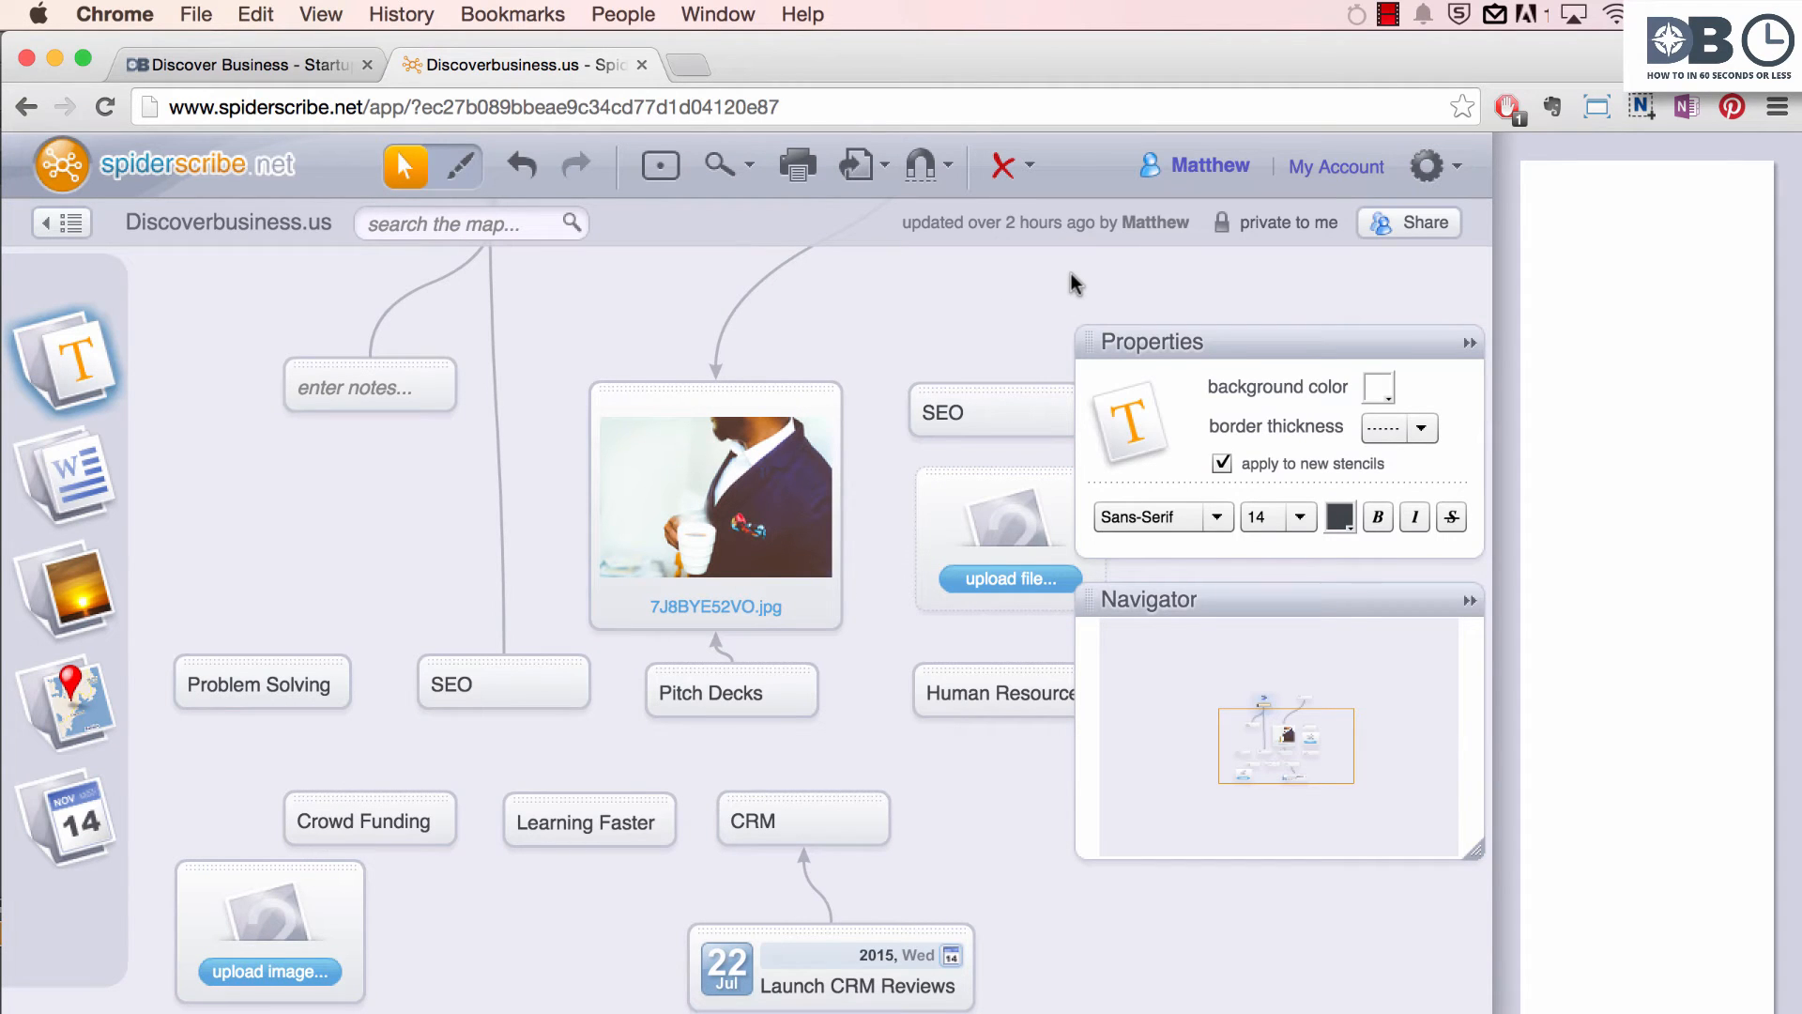
mouse_move(1273, 292)
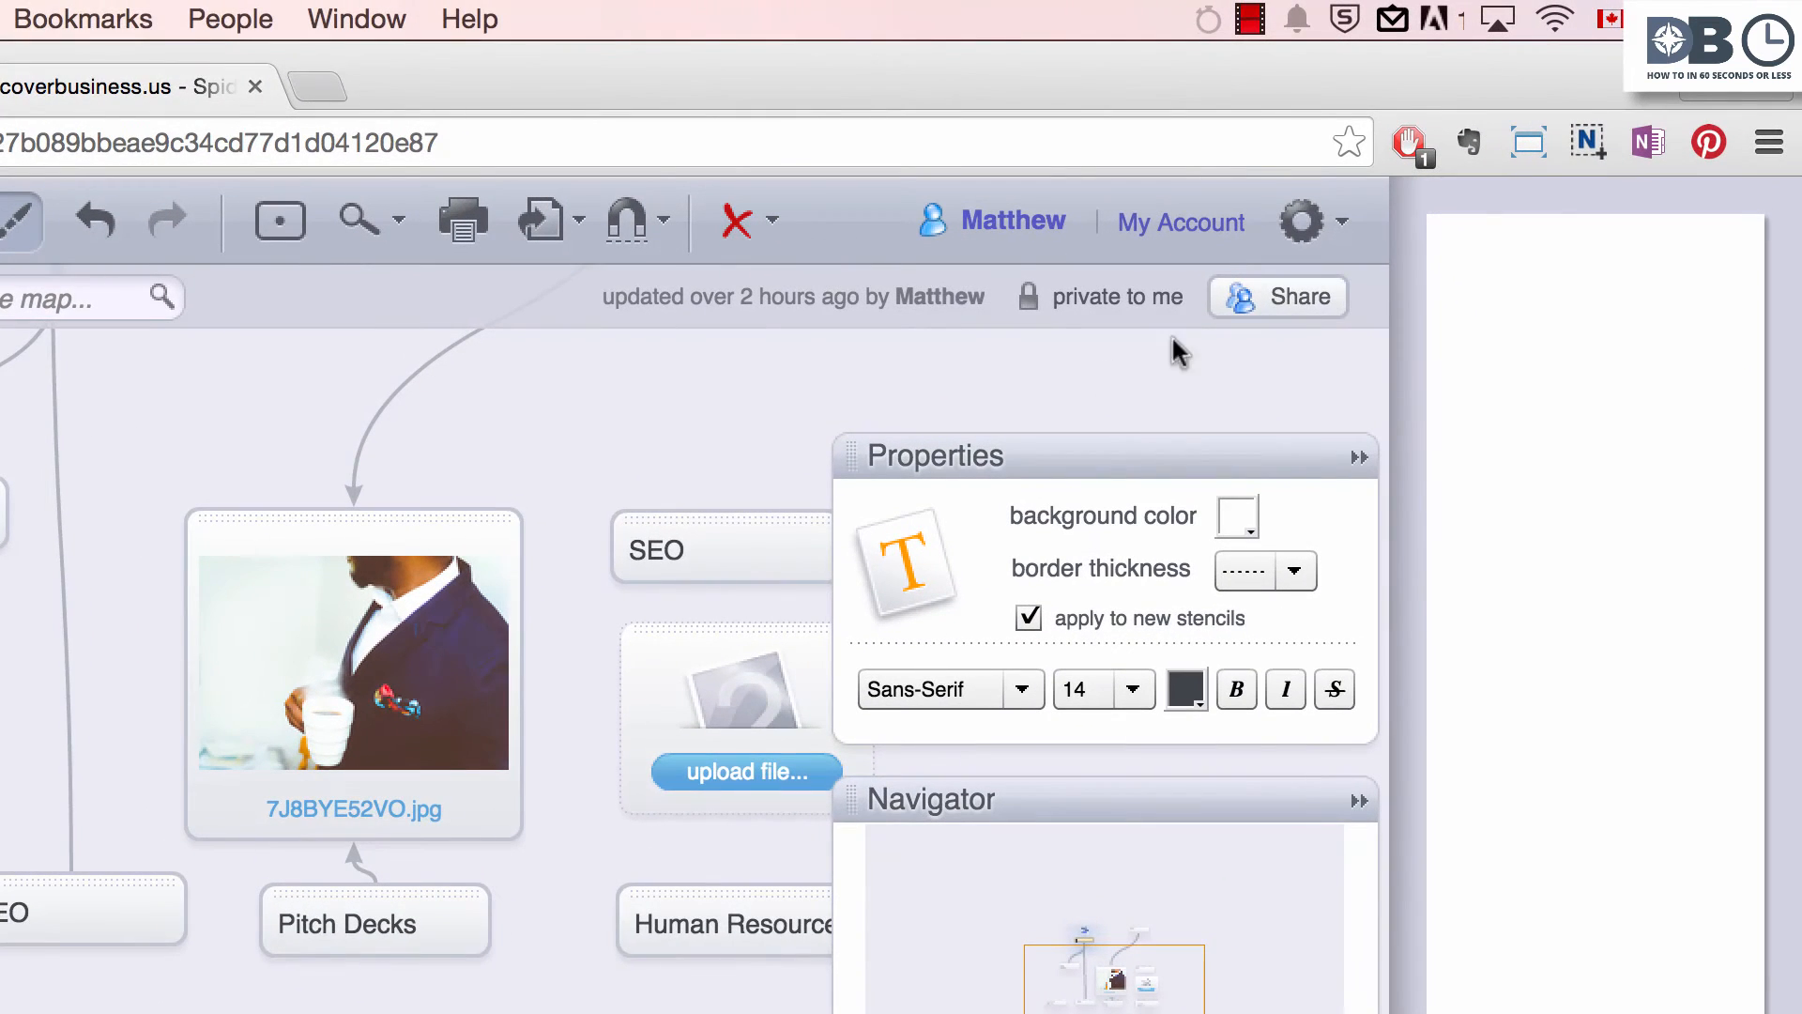
left_click(1280, 296)
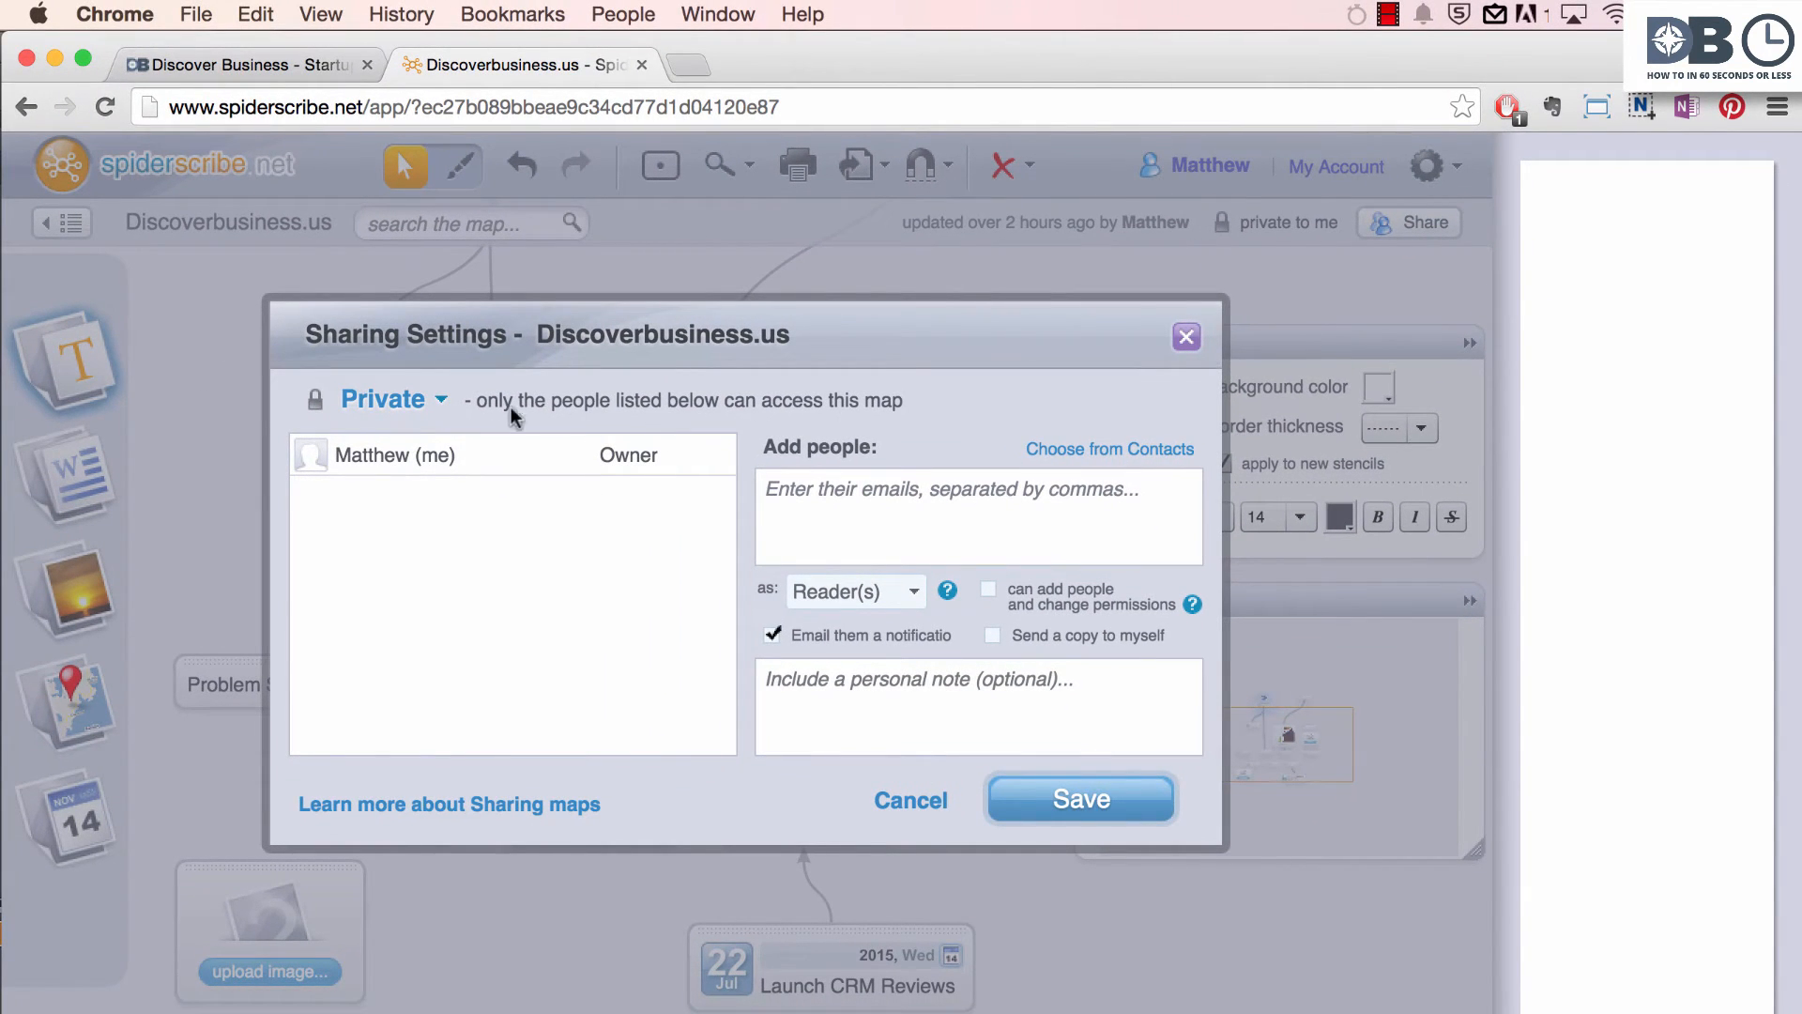
- Review the access options, keep Private, try the Add people field, then cancel
left_click(390, 399)
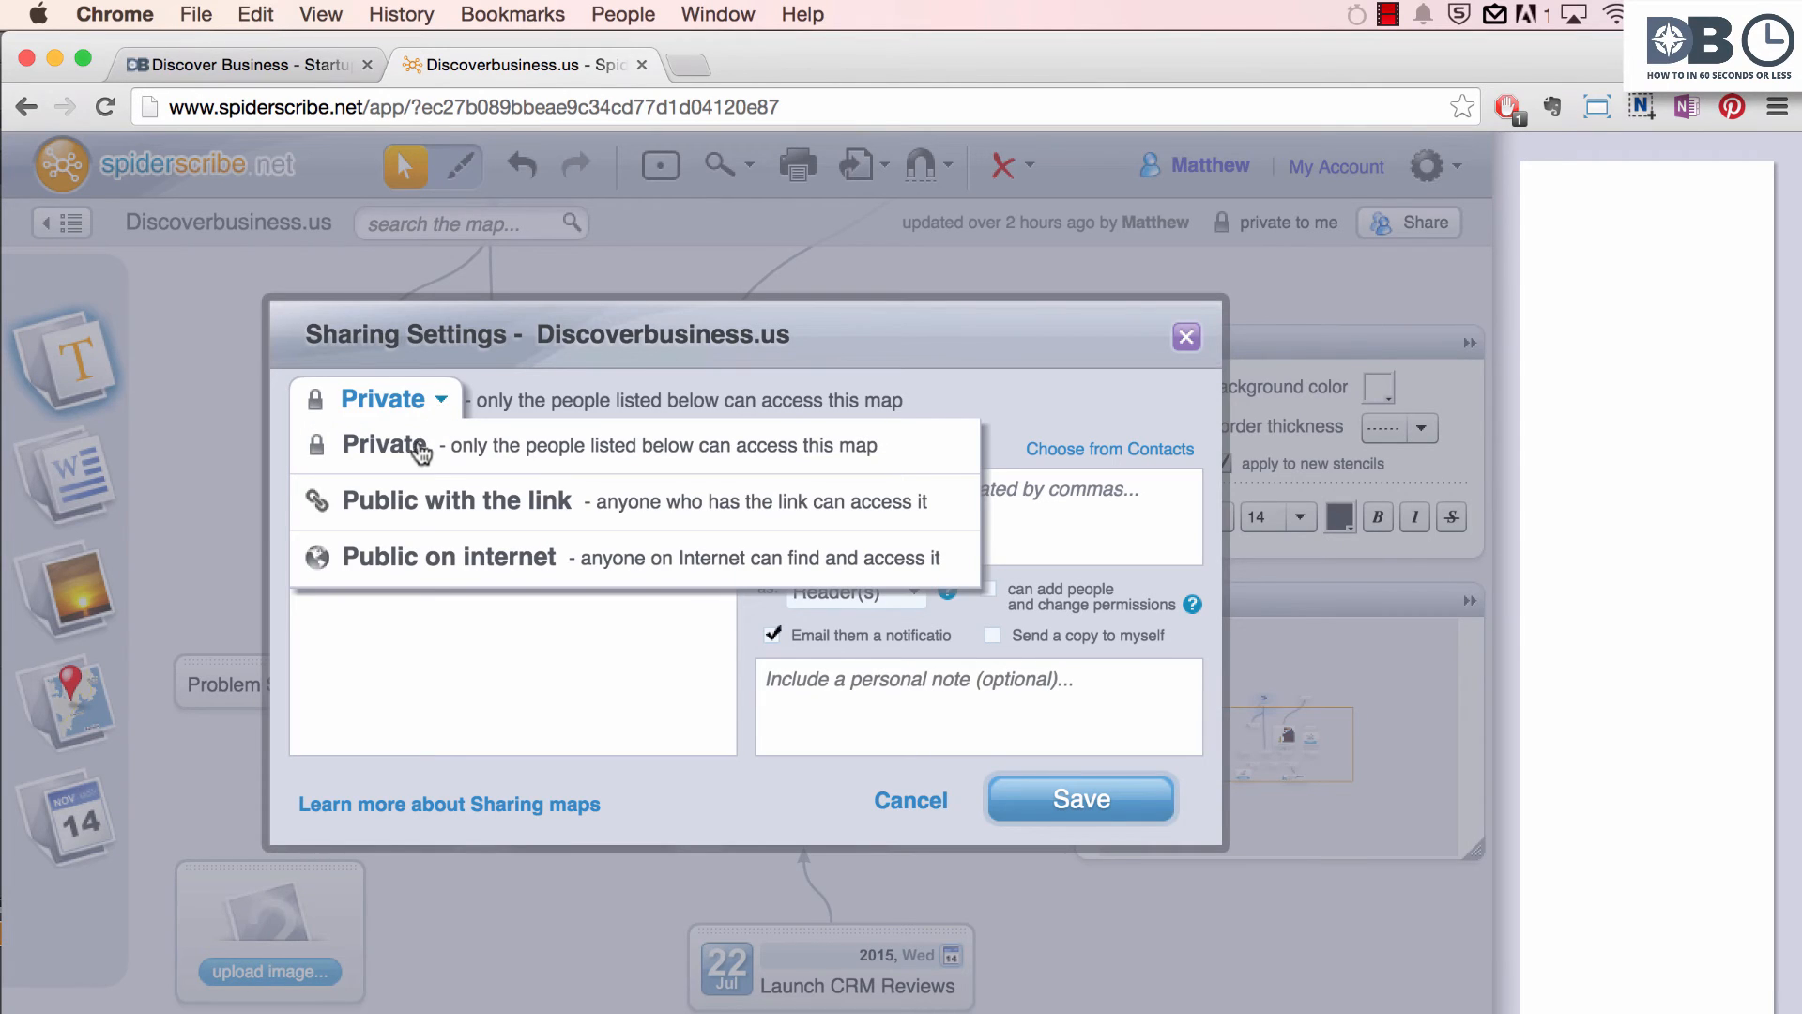
mouse_move(414, 508)
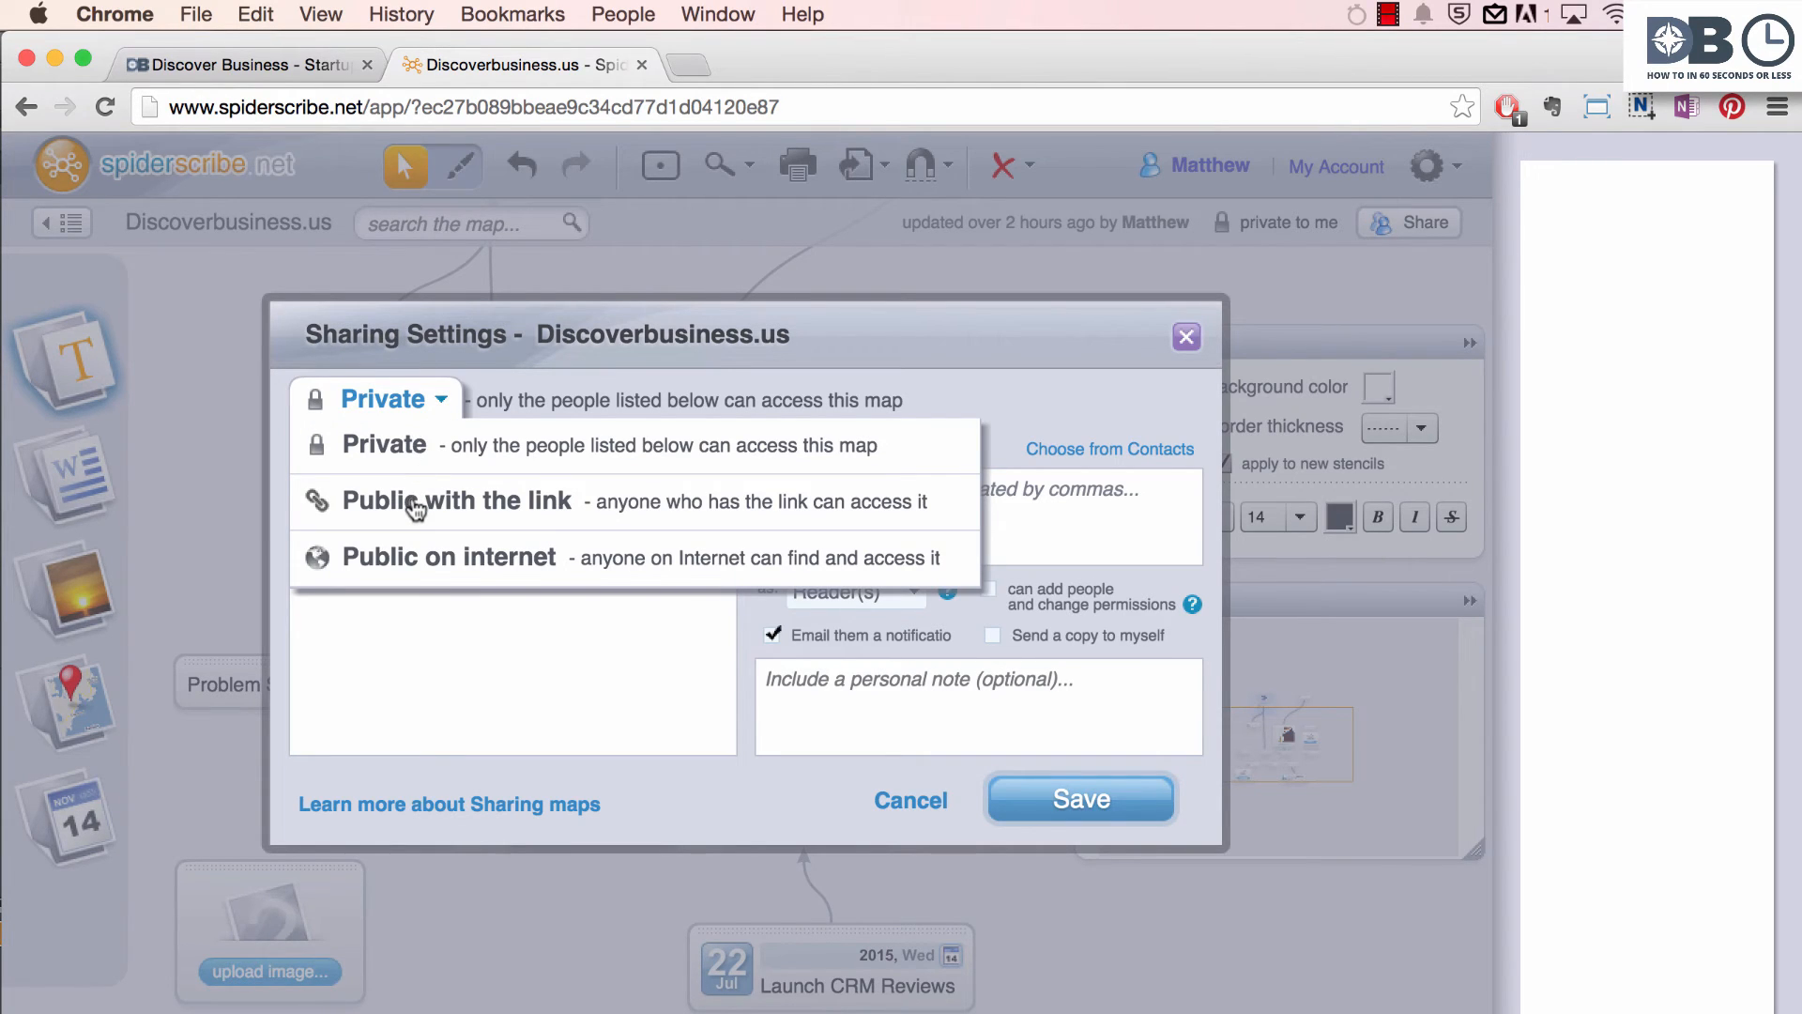
mouse_move(413, 559)
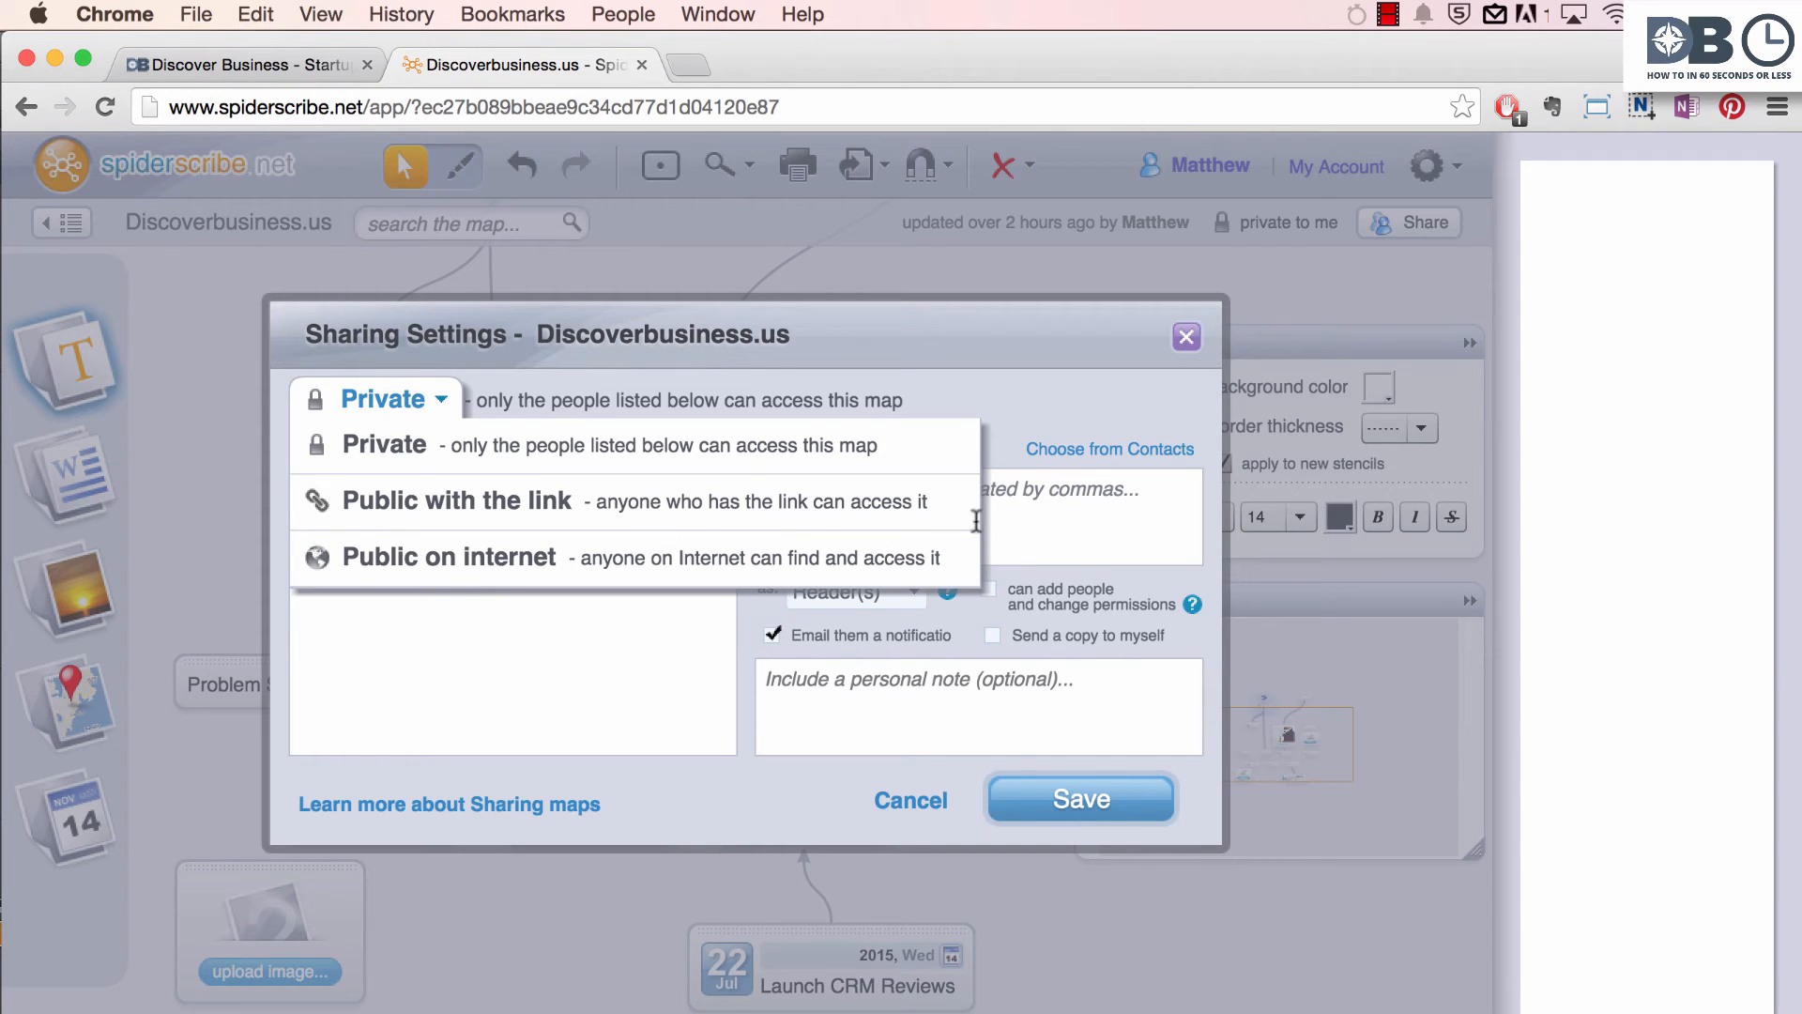
left_click(384, 444)
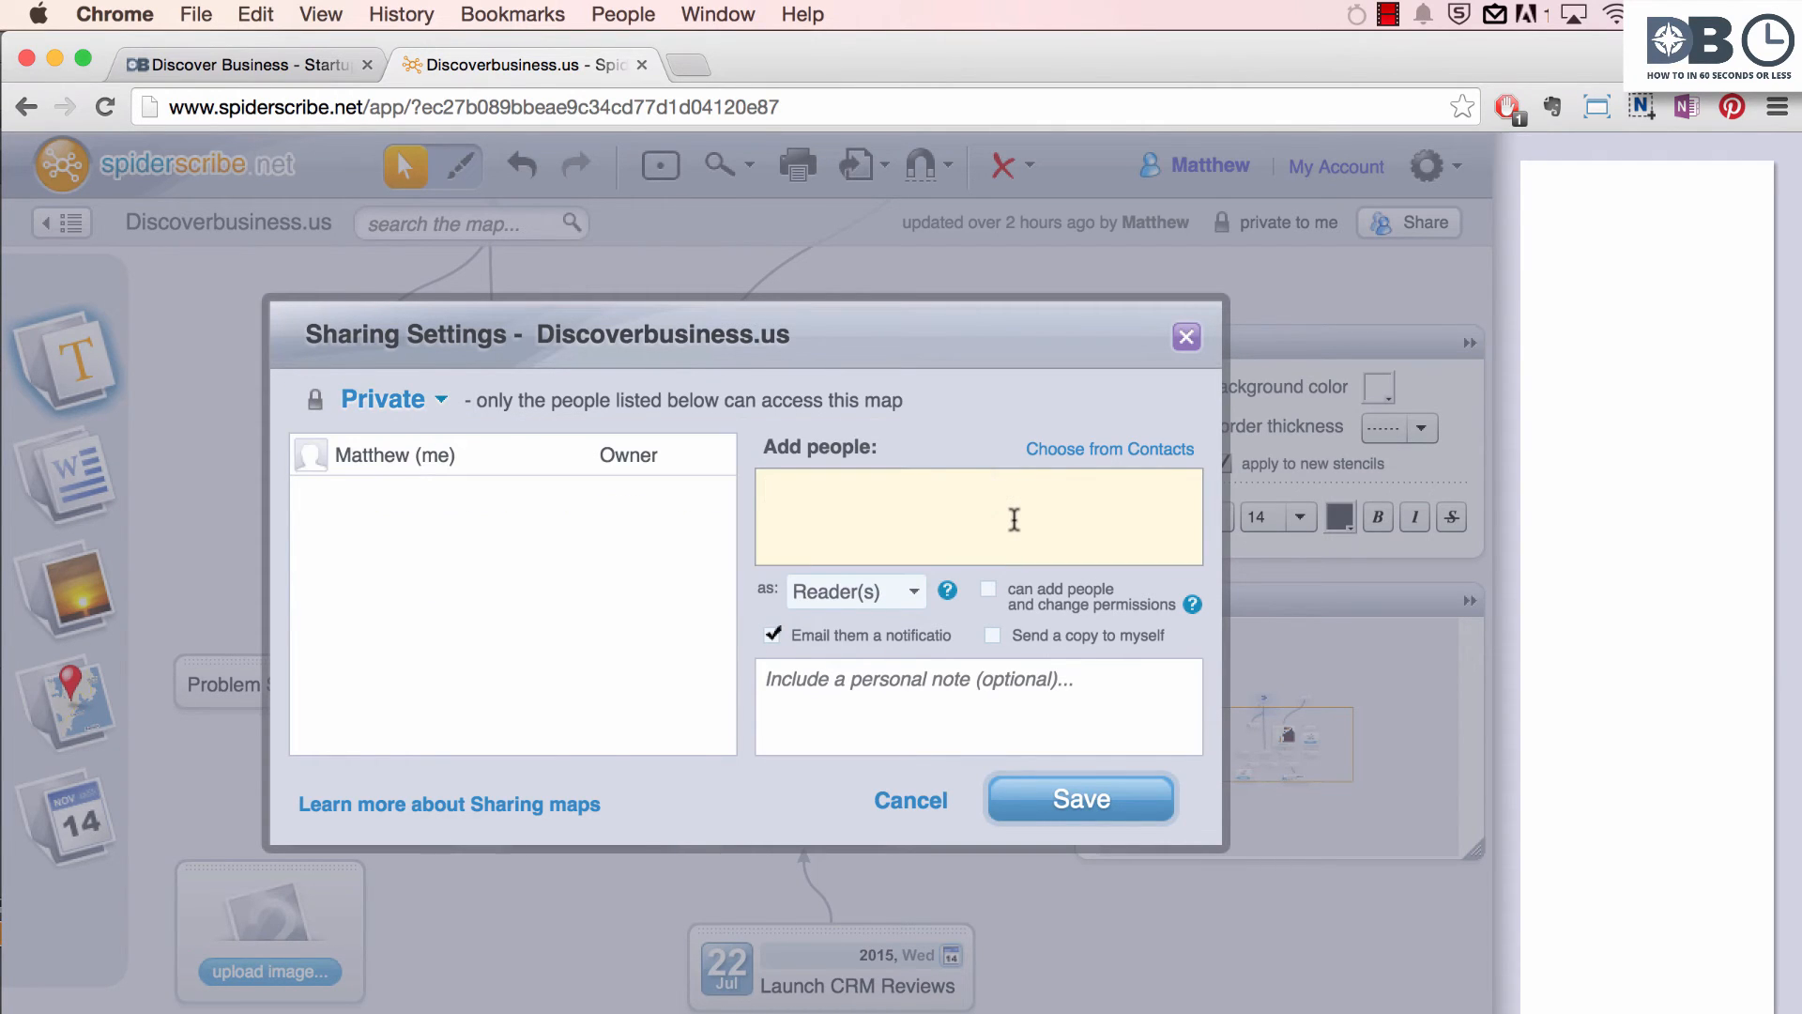
left_click(855, 591)
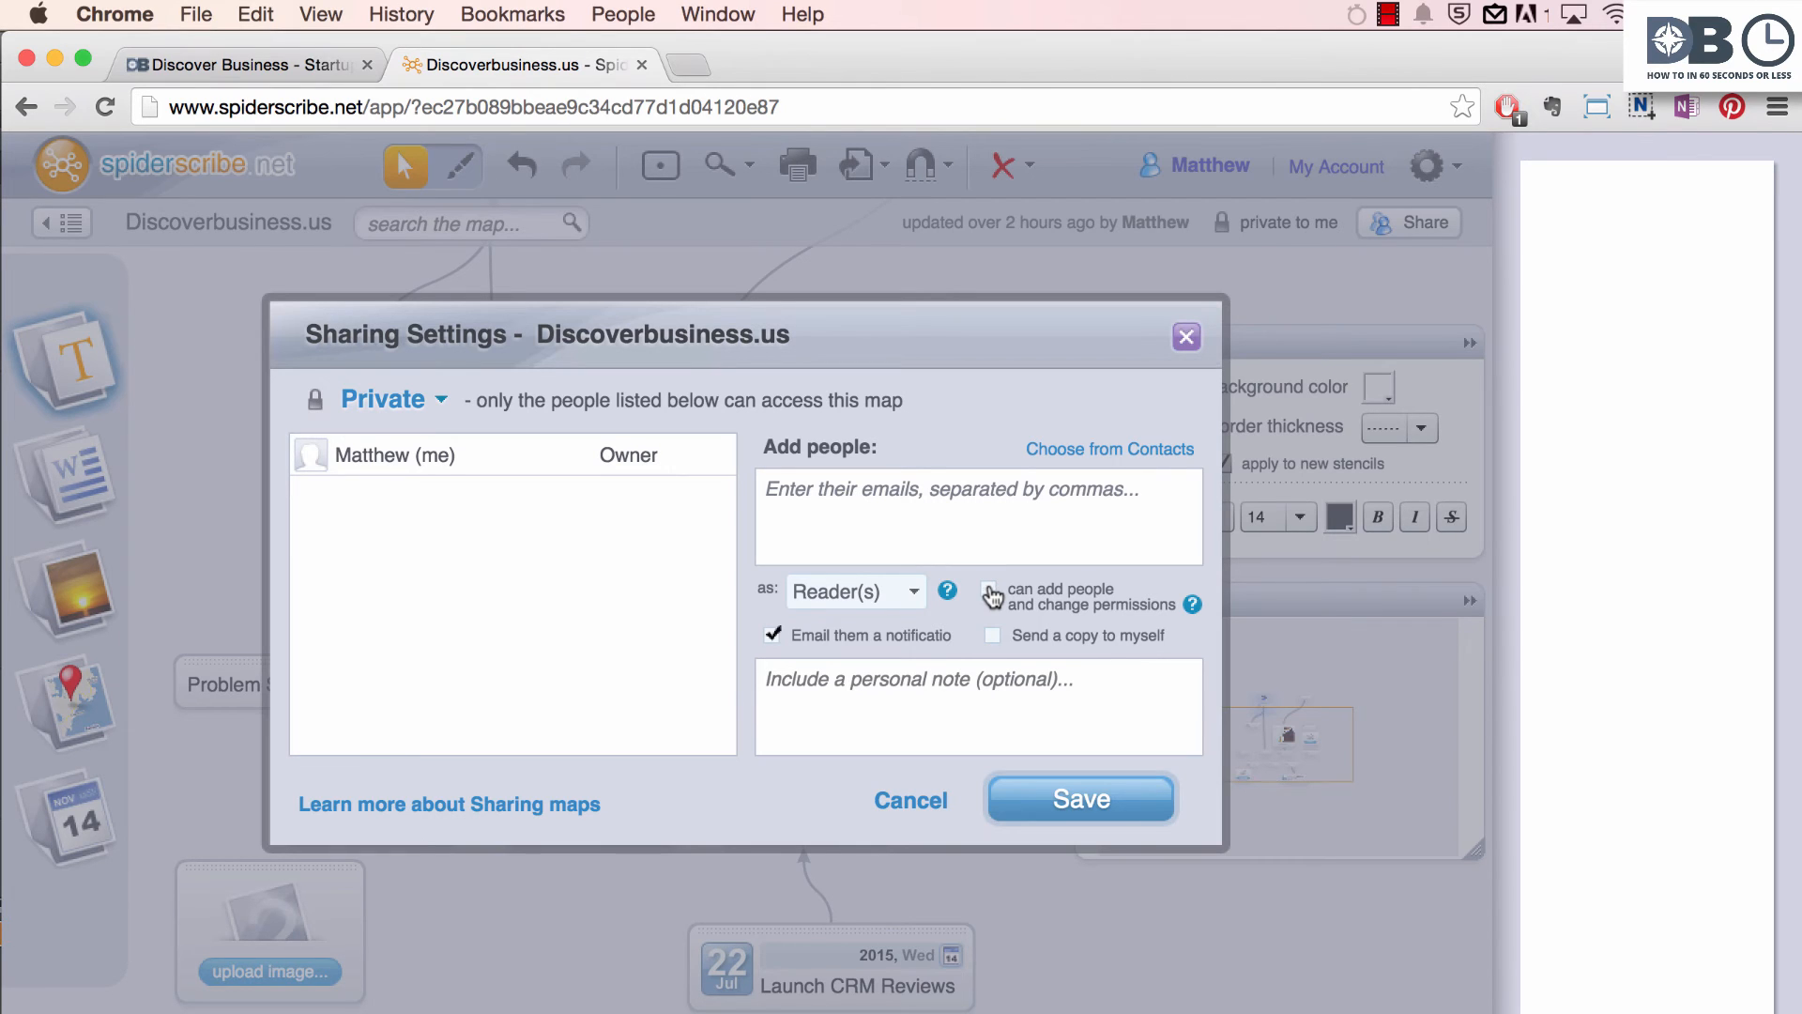
mouse_move(910, 800)
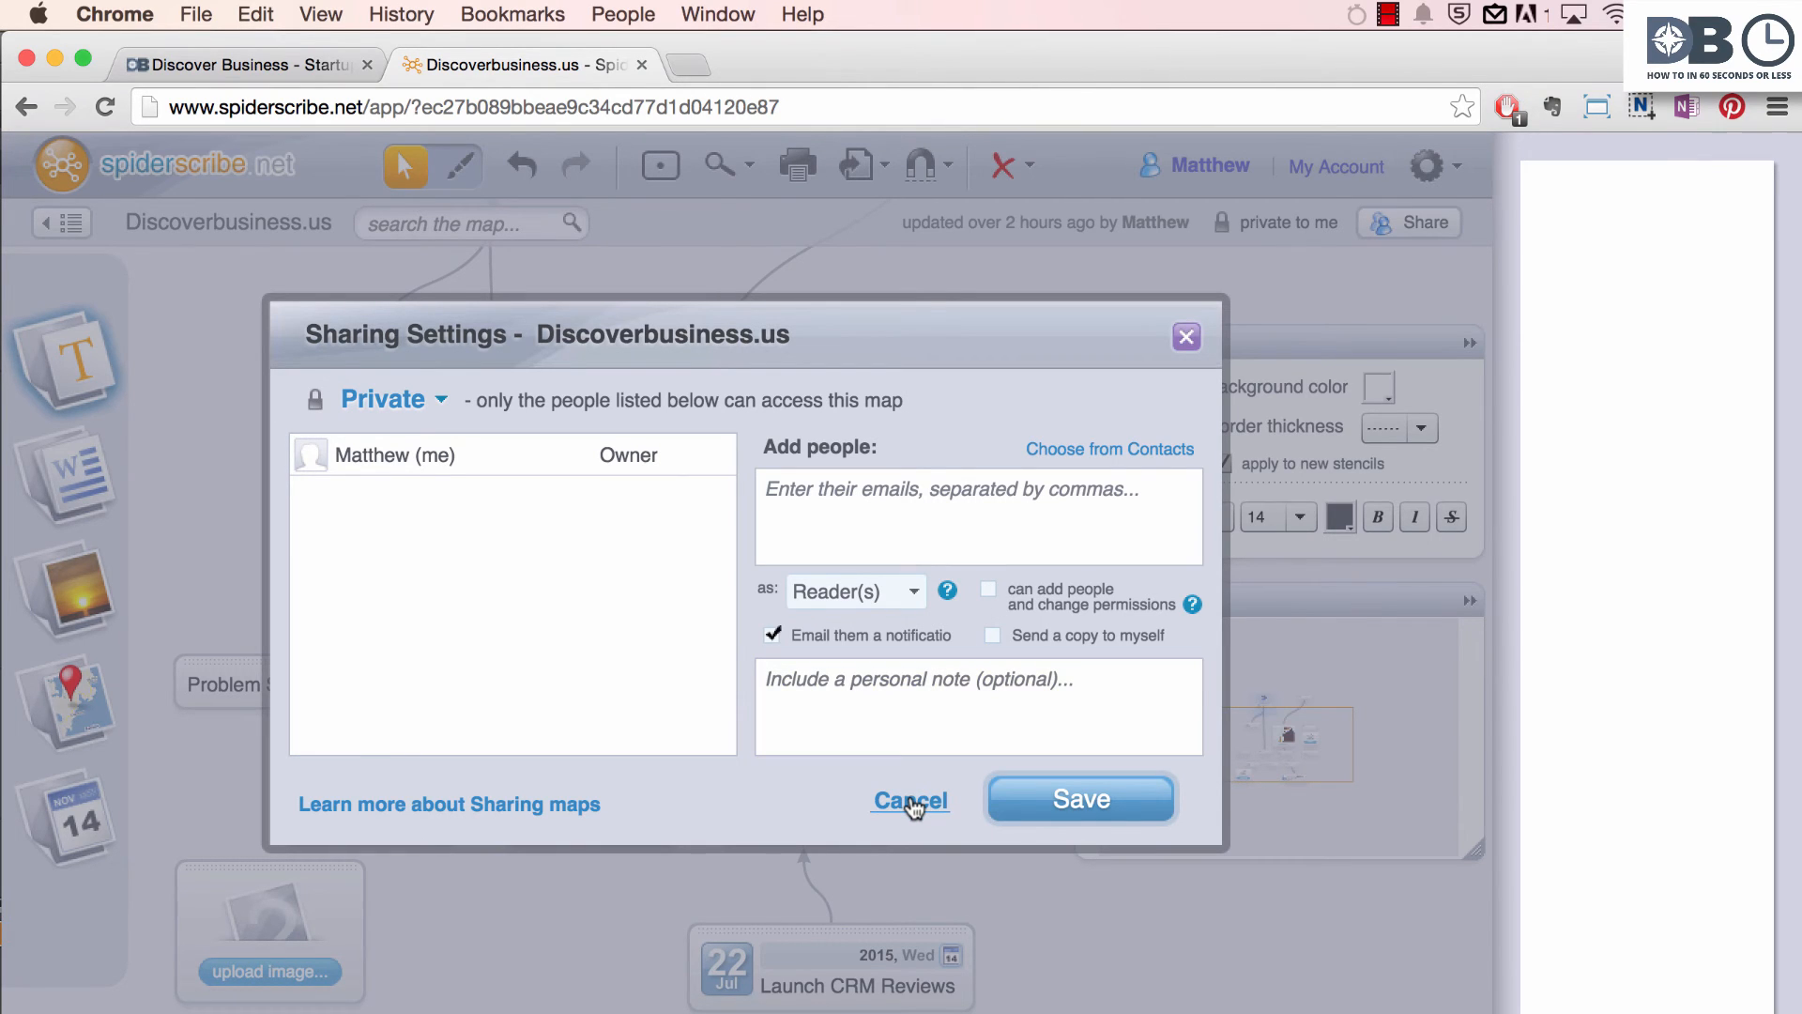
left_click(910, 800)
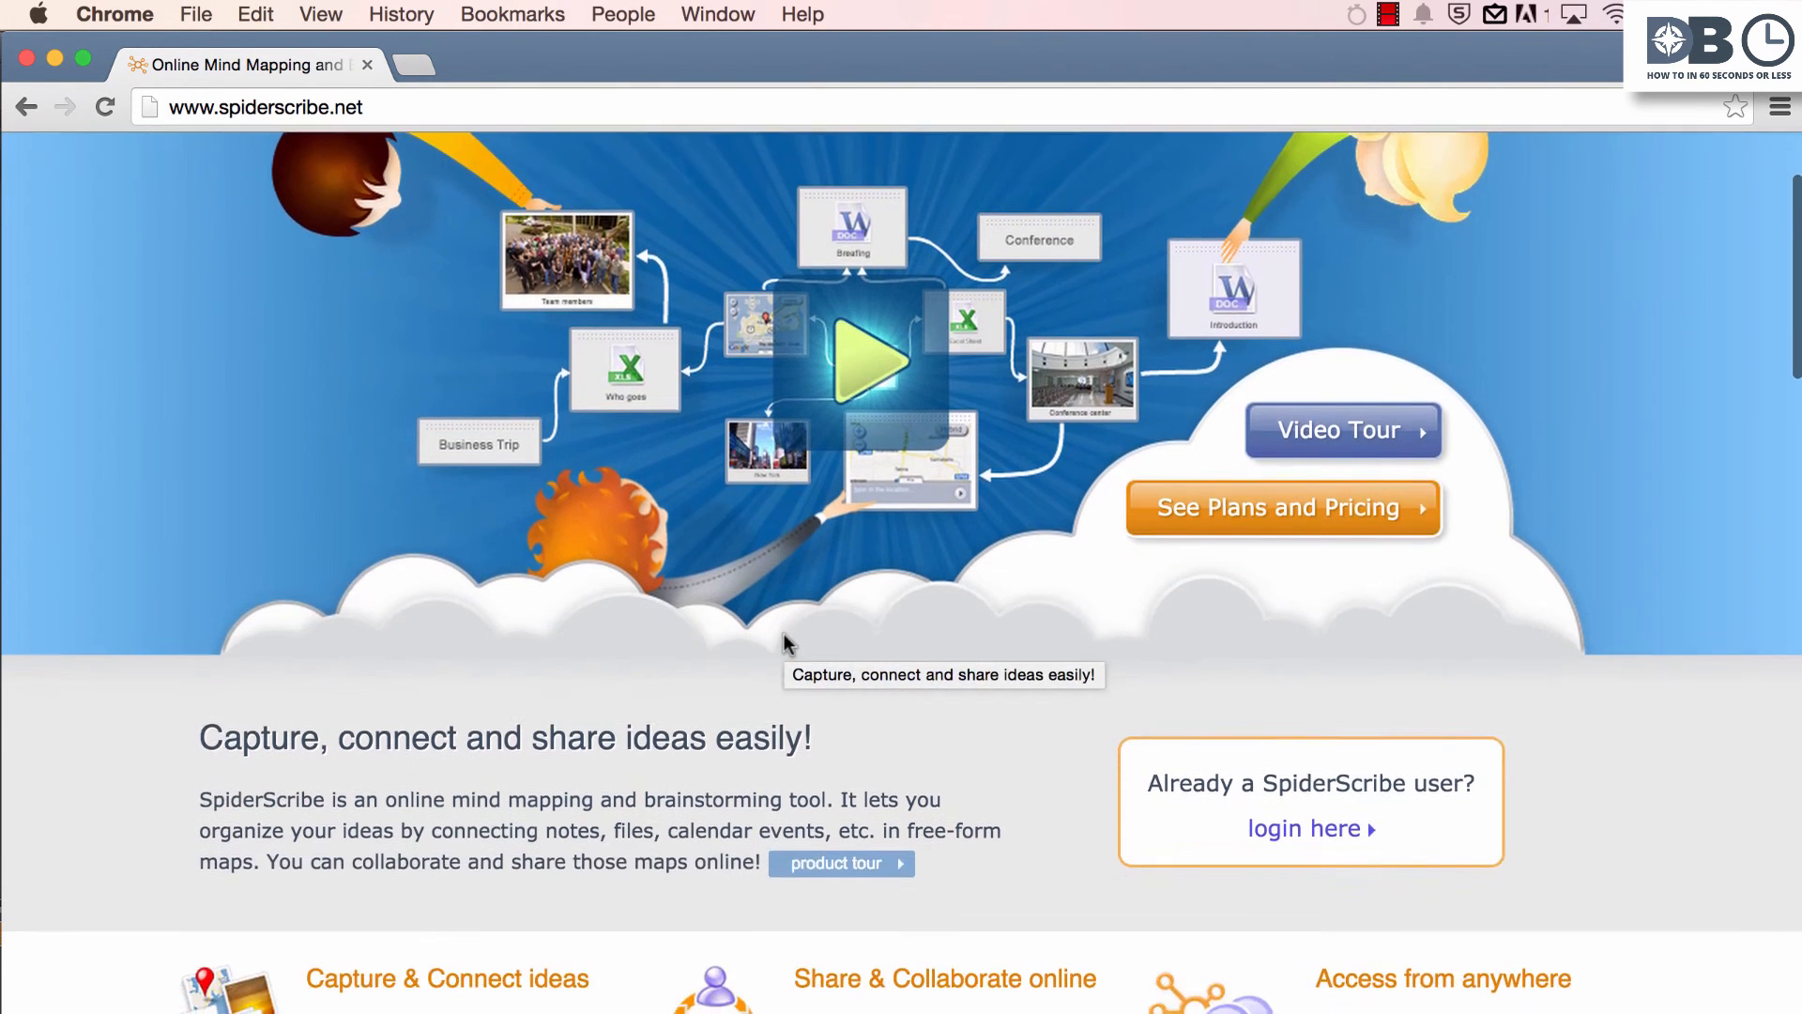
- Scroll the spiderscribe.net homepage and log in to reopen the Discoverbusiness.us map
scroll("down", 3)
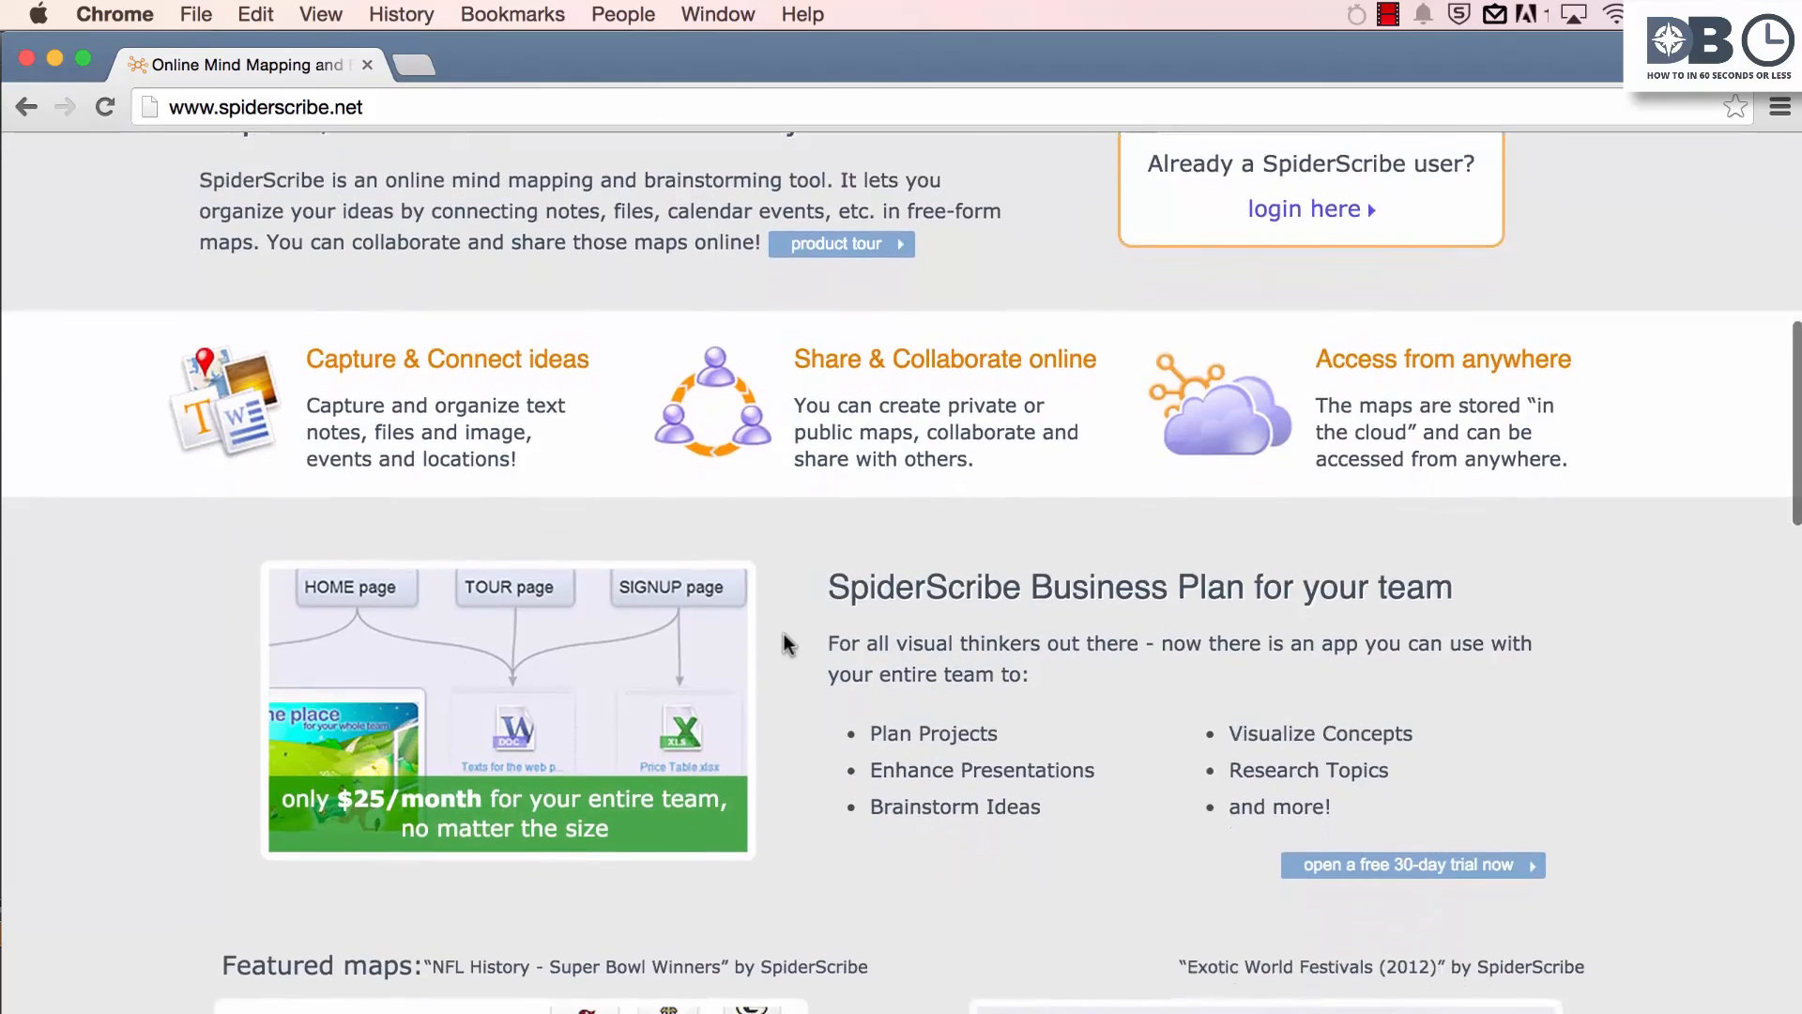
scroll("up", 3)
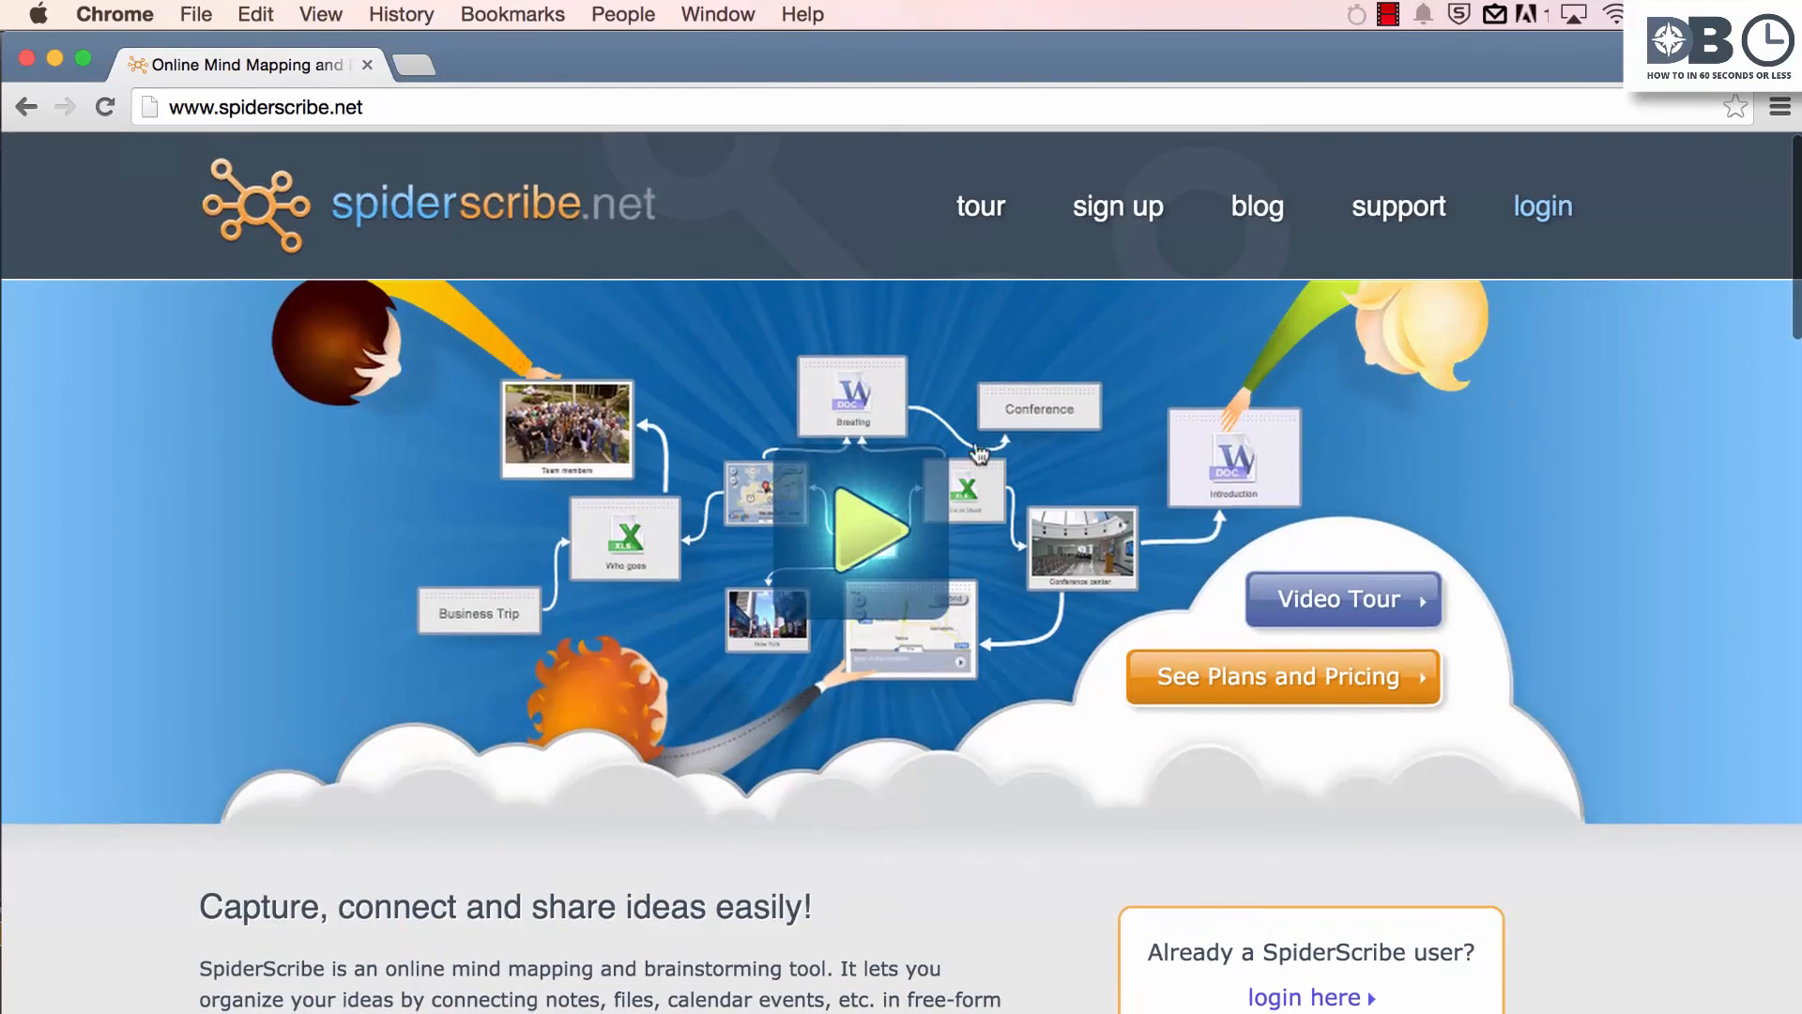
left_click(1282, 676)
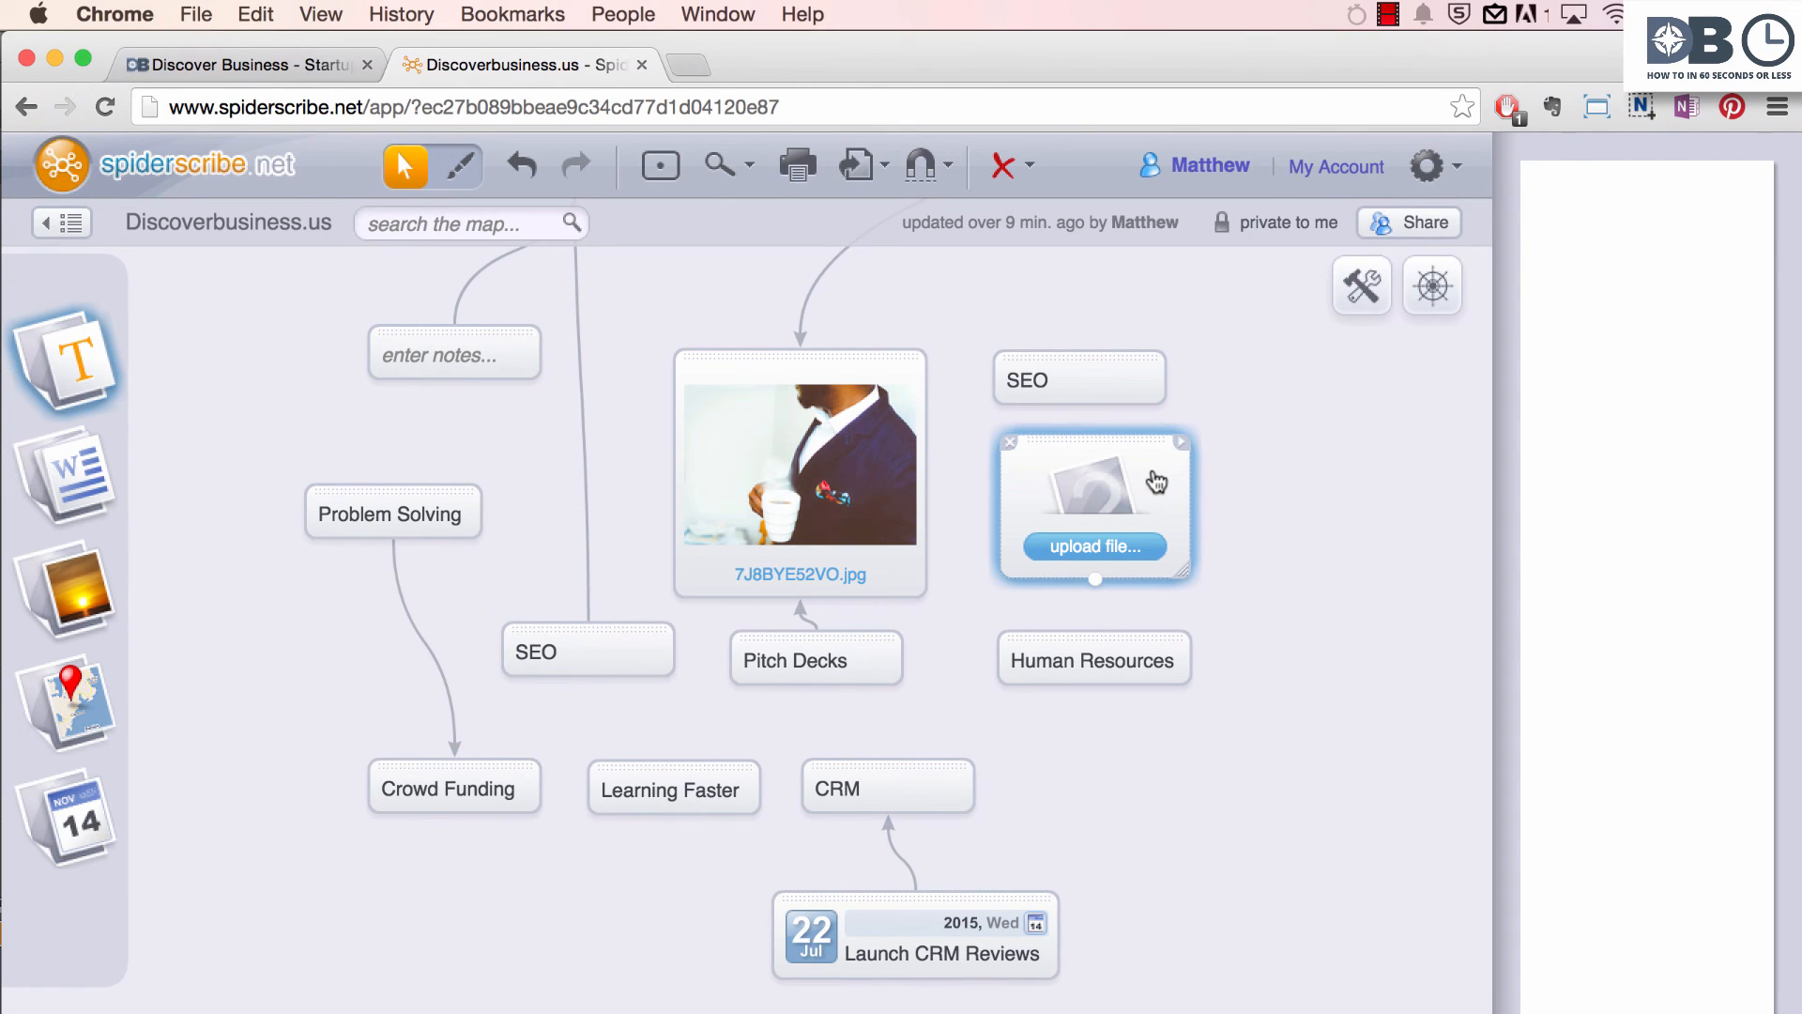
left_click(916, 933)
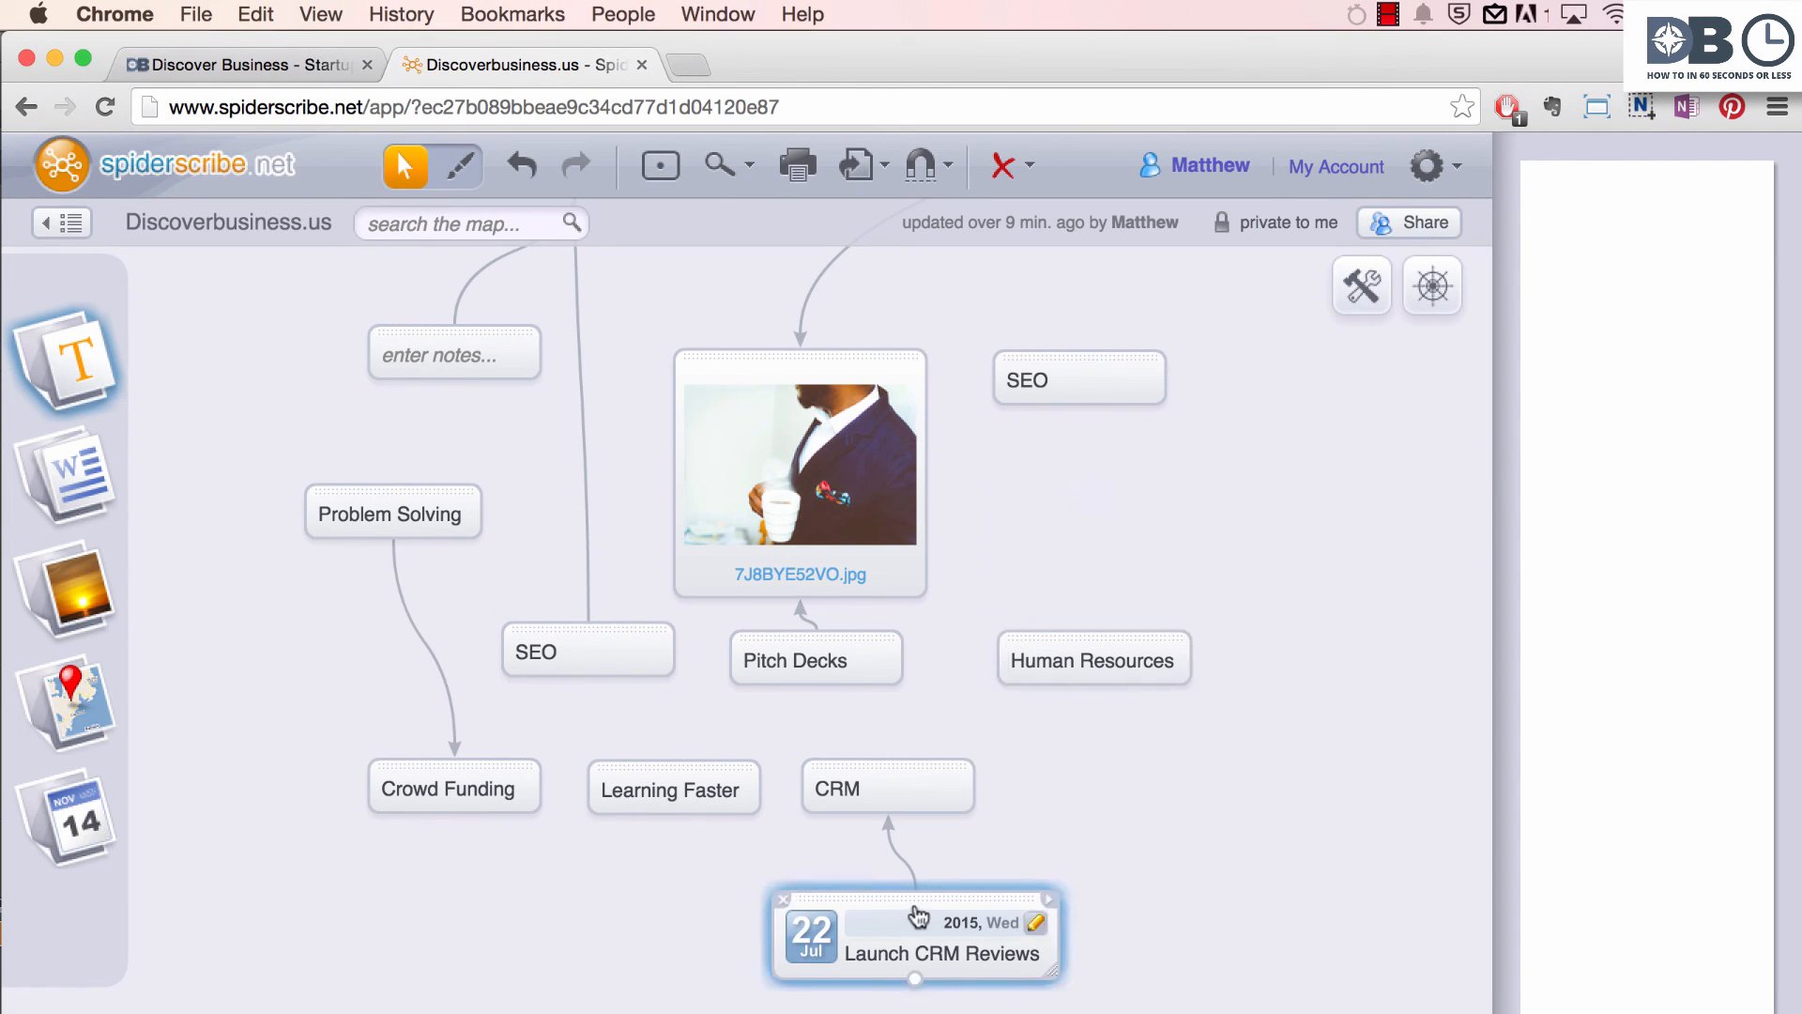